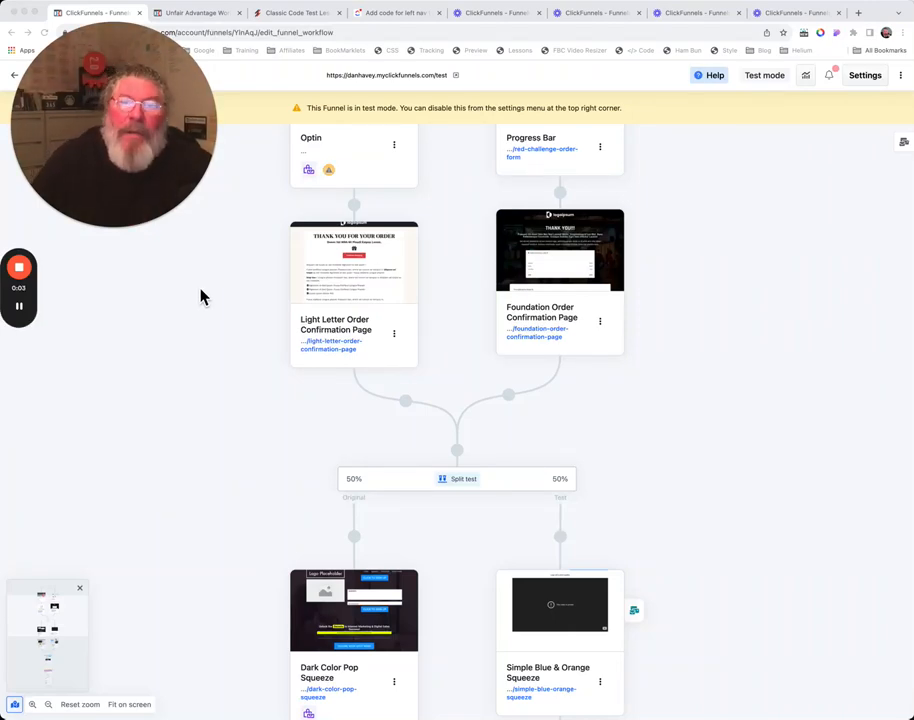
pyautogui.moveTo(608, 420)
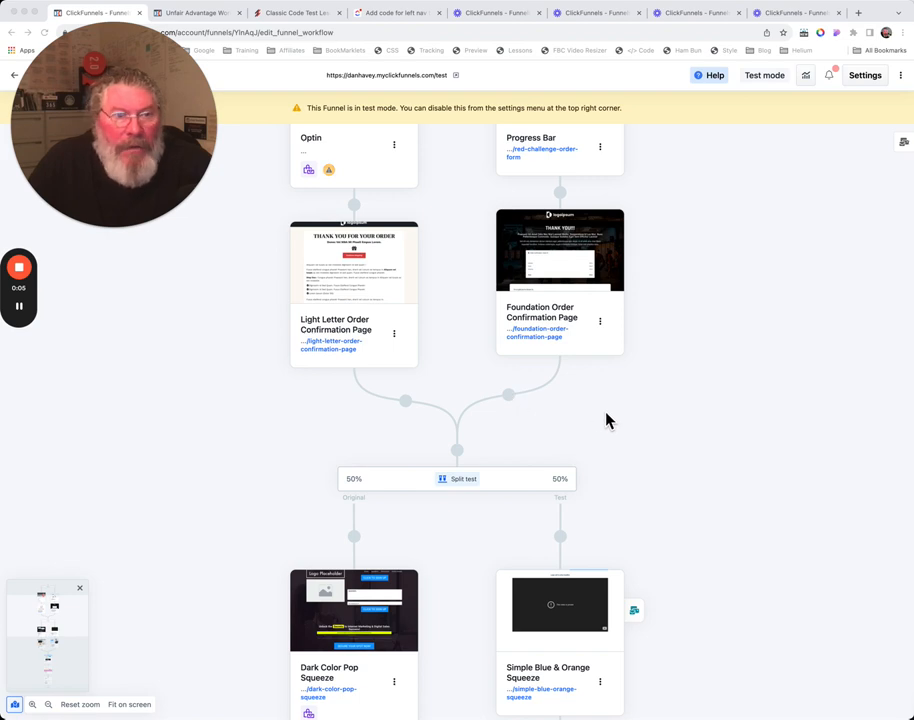
pyautogui.moveTo(520, 412)
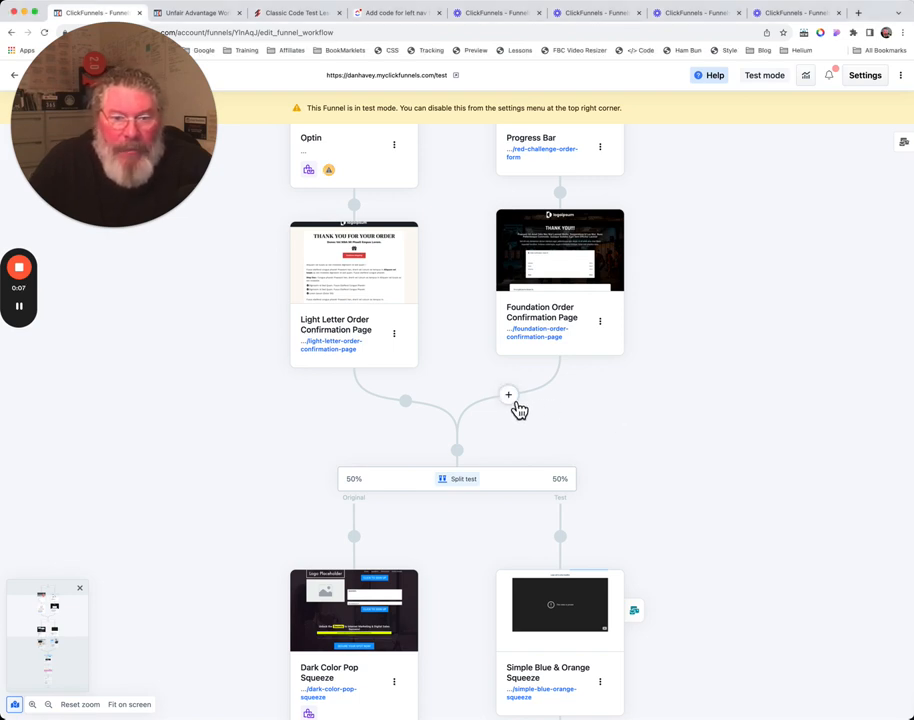
# Insert a Conditional Split step right after the Foundation Order Confirmation Page.
pyautogui.click(508, 396)
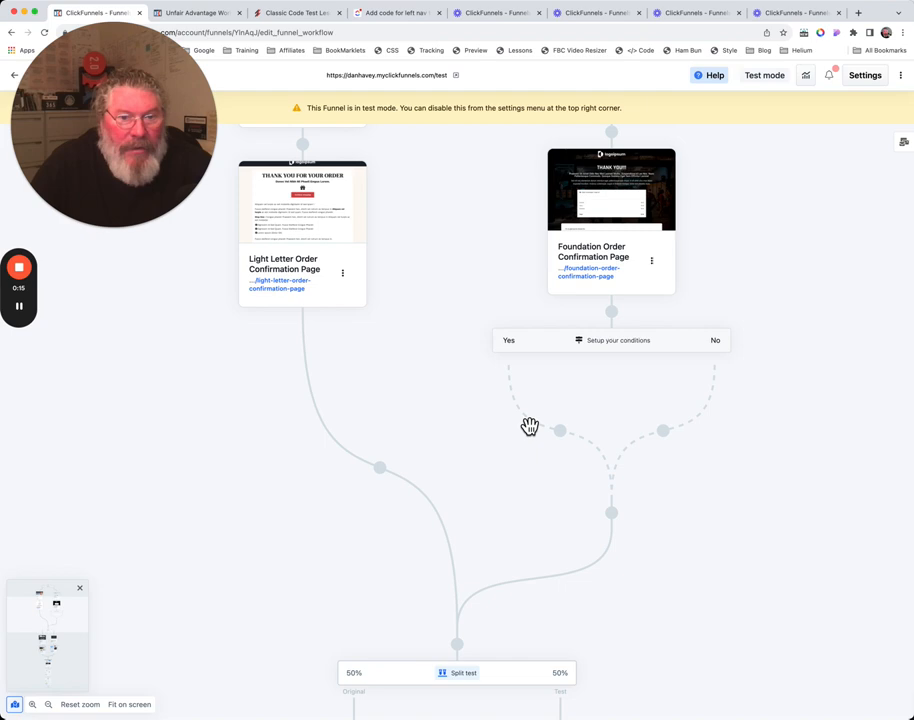
pyautogui.moveTo(388, 482)
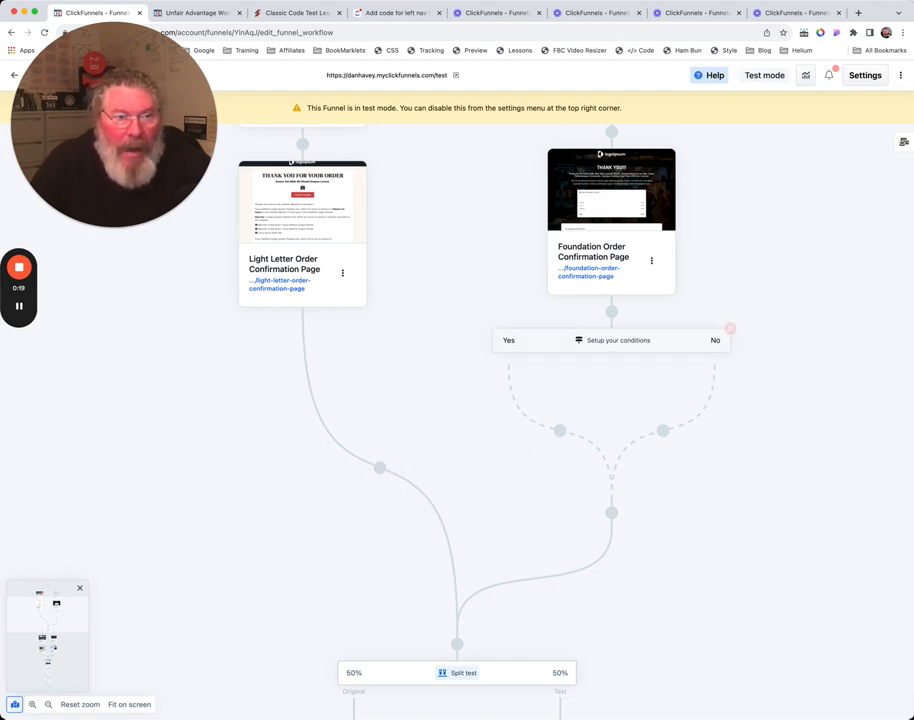
pyautogui.moveTo(694, 398)
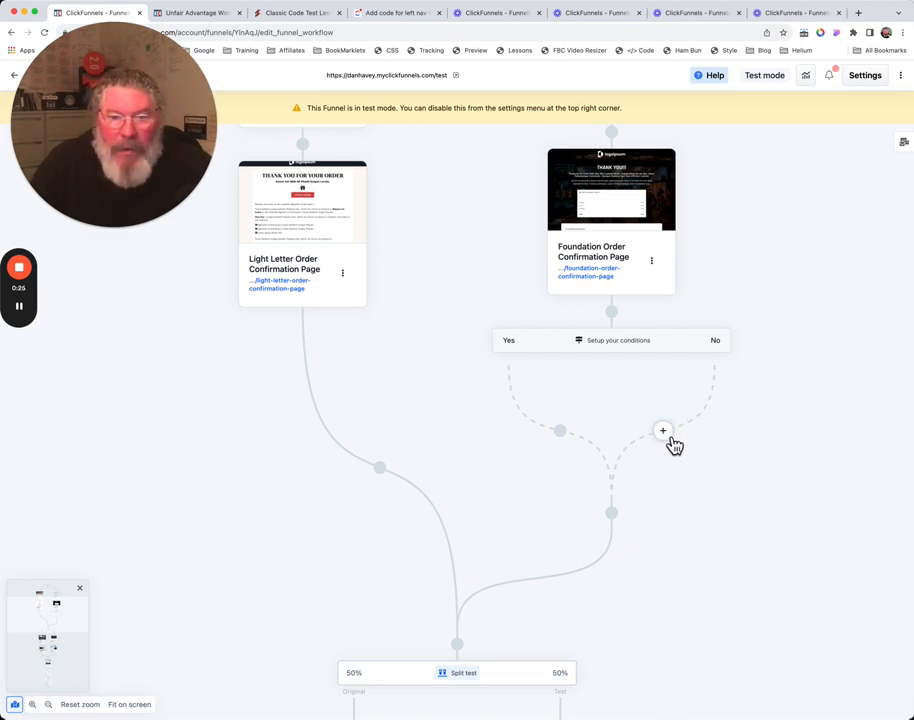
# Create a Wealth Generating Order Confirmation Page on the condition's No branch.
pyautogui.click(662, 430)
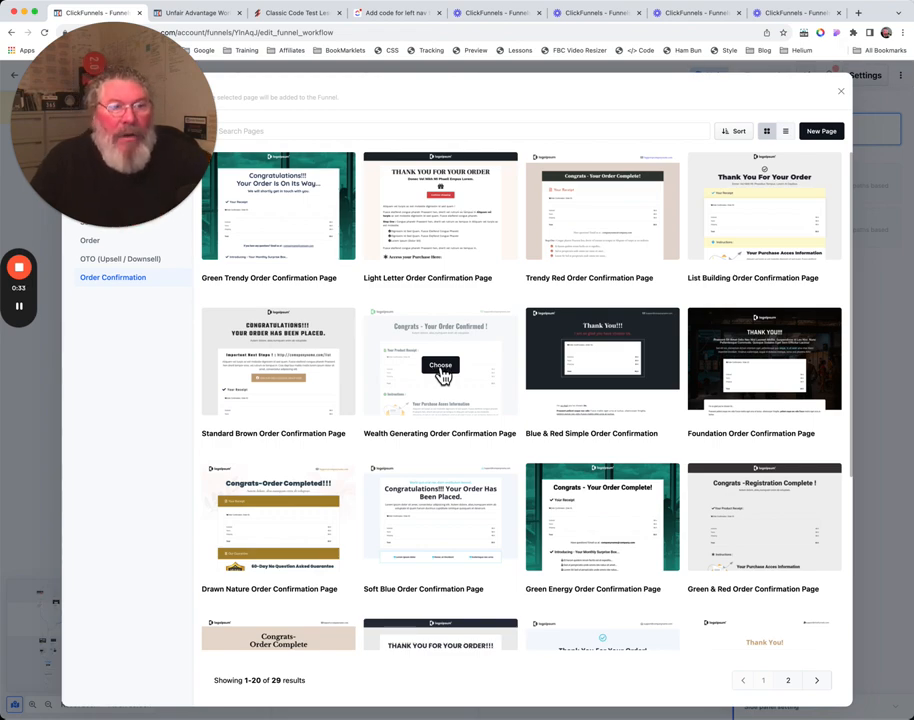
pyautogui.click(440, 364)
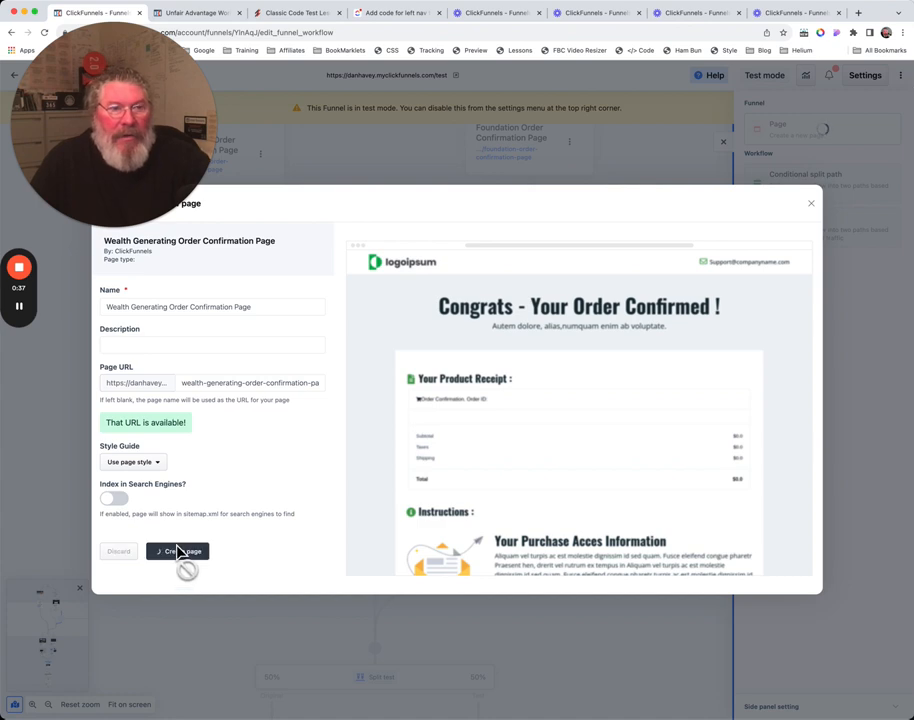
pyautogui.moveTo(274, 408)
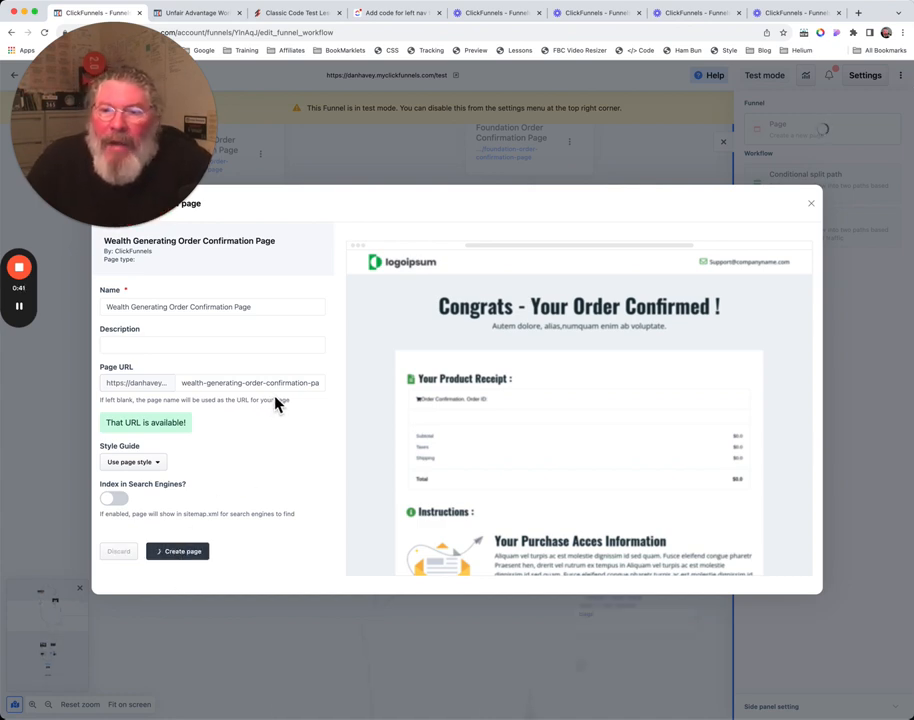
pyautogui.click(812, 204)
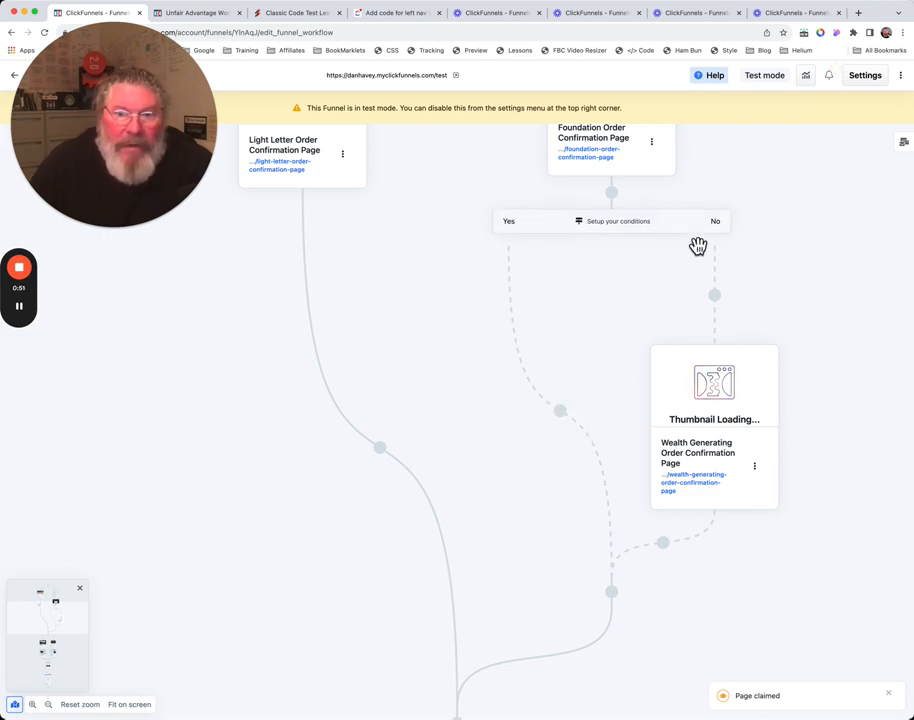
pyautogui.moveTo(714, 390)
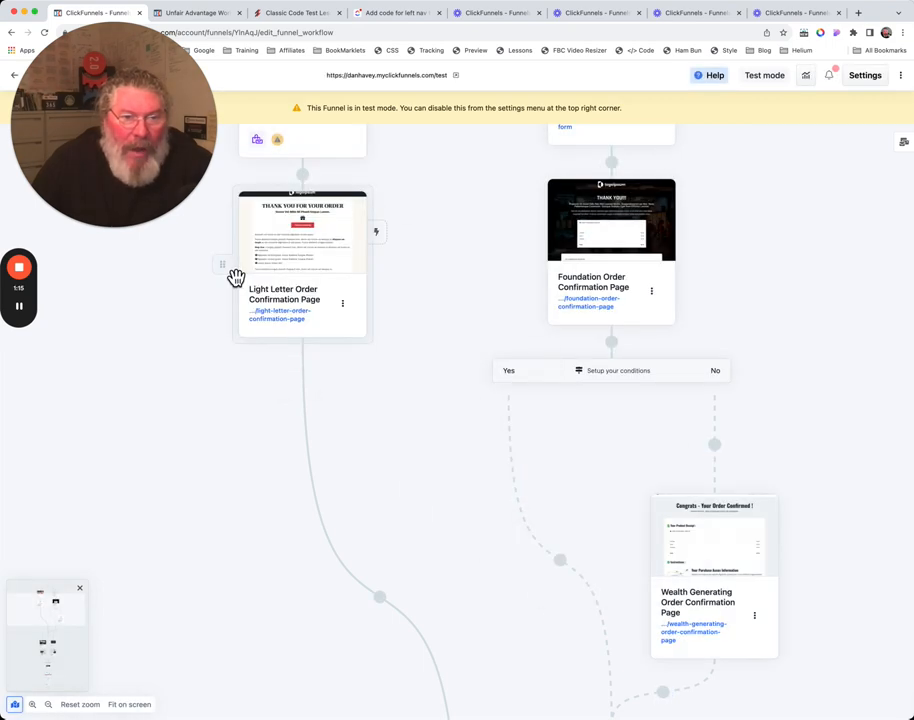
pyautogui.moveTo(244, 324)
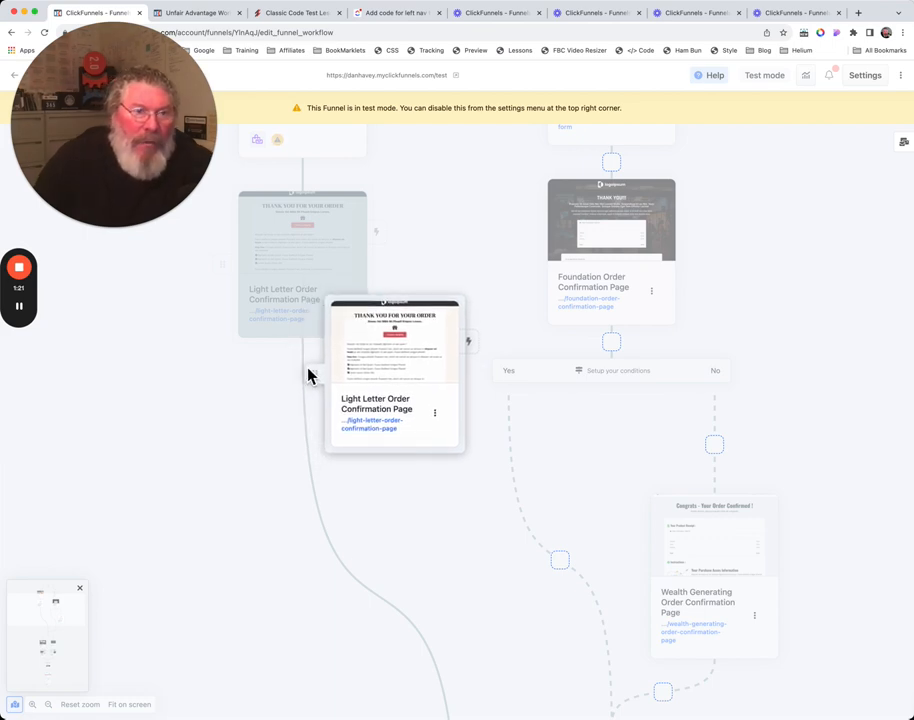
# Drag the Light Letter Order Confirmation Page onto the condition's Yes branch.
pyautogui.moveTo(396, 370); pyautogui.dragTo(616, 536)
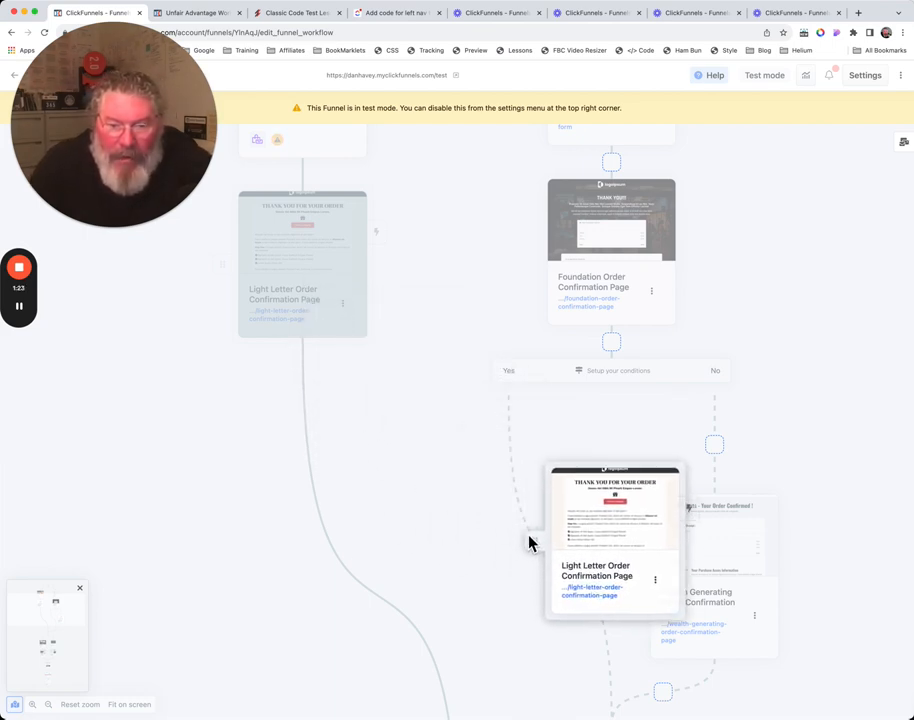
pyautogui.moveTo(616, 510); pyautogui.dragTo(650, 540)
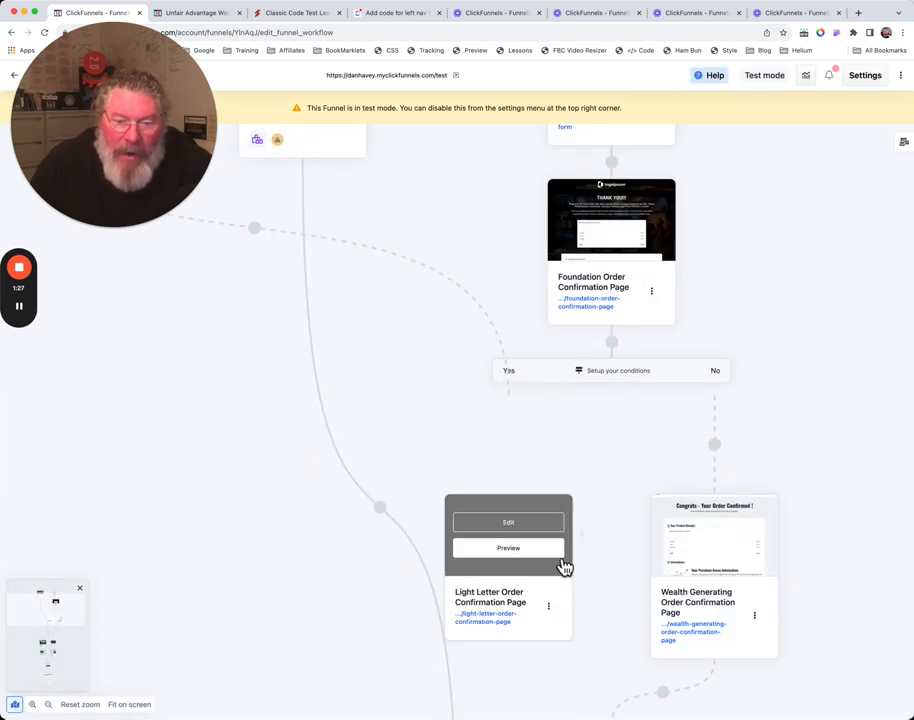
pyautogui.moveTo(310, 252)
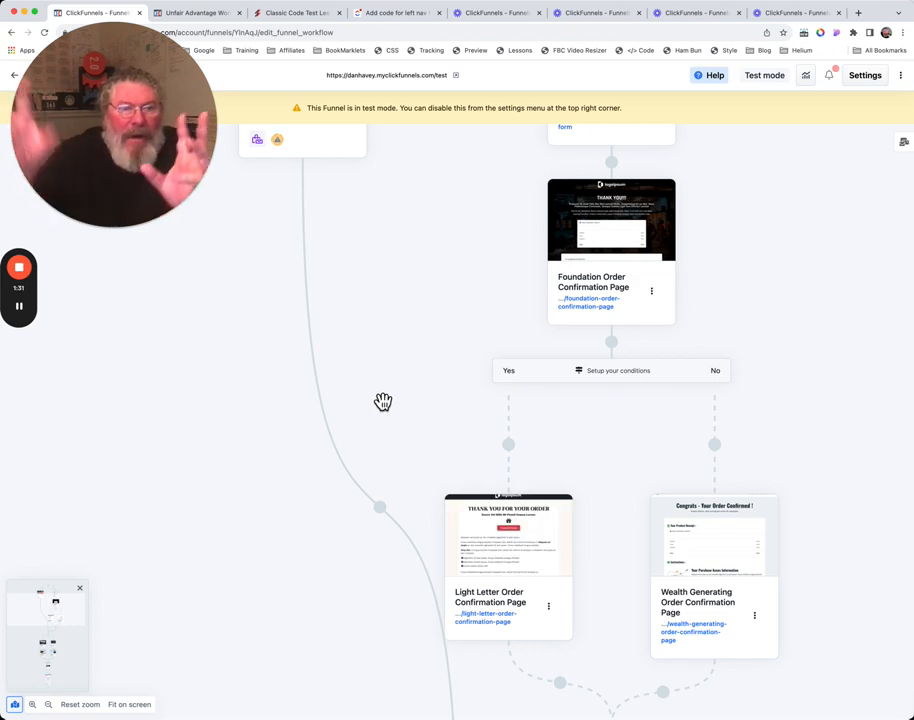
pyautogui.moveTo(368, 474)
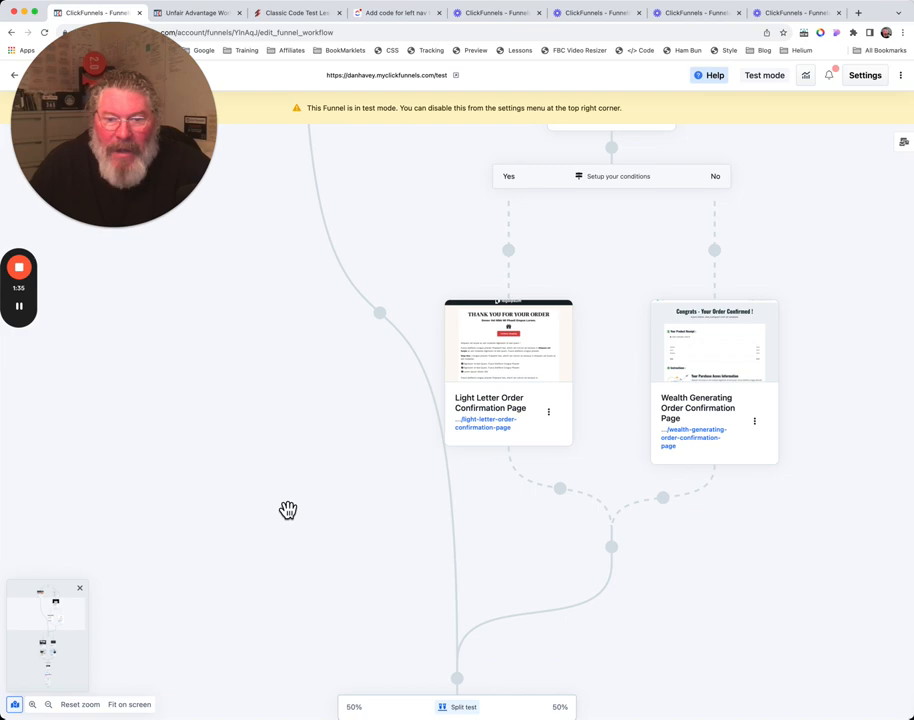
pyautogui.moveTo(710, 342)
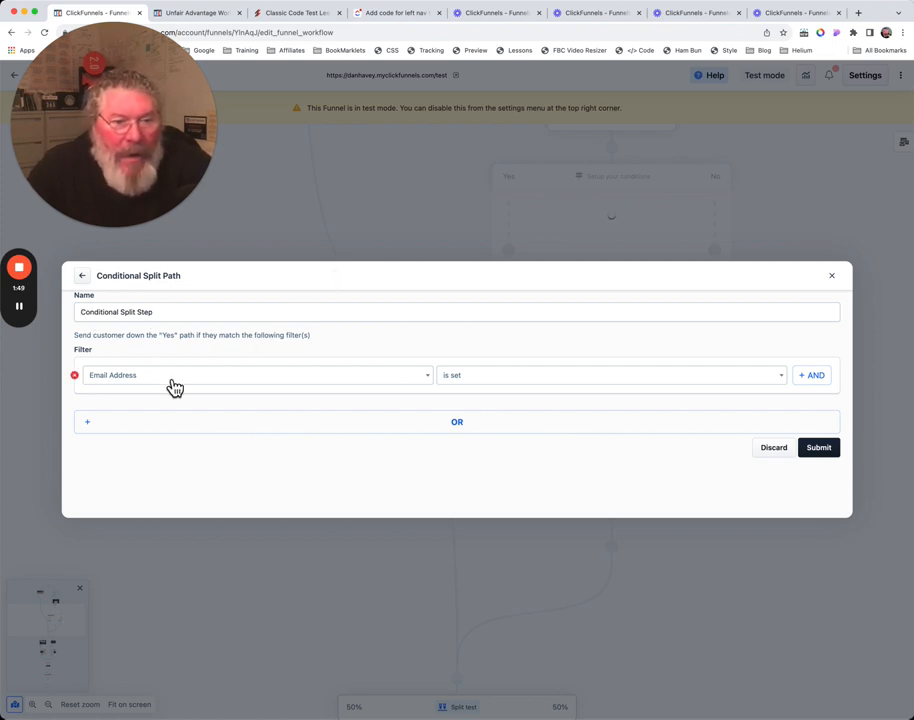
# Filter the split on Owns Product matching FBC PLF Order Bump, ready to change the comparison.
pyautogui.click(256, 376)
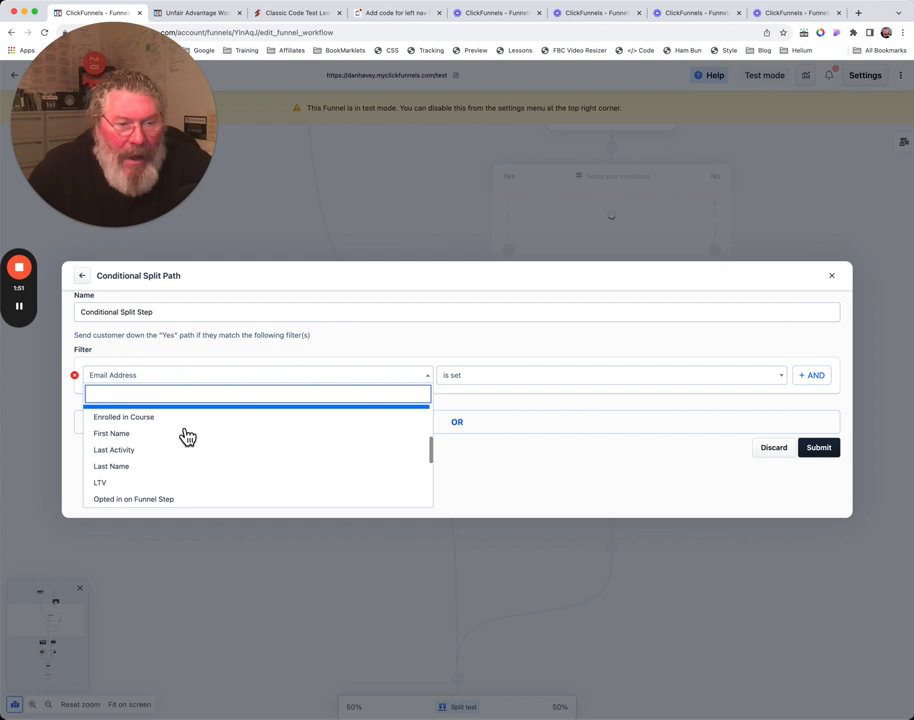
pyautogui.scroll(-3)
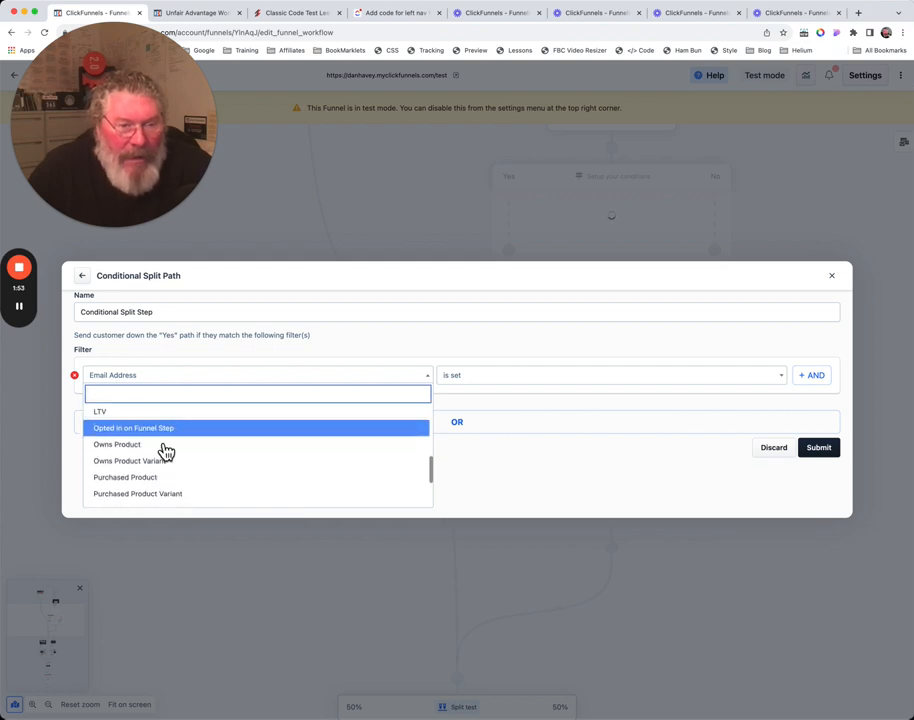
pyautogui.click(118, 444)
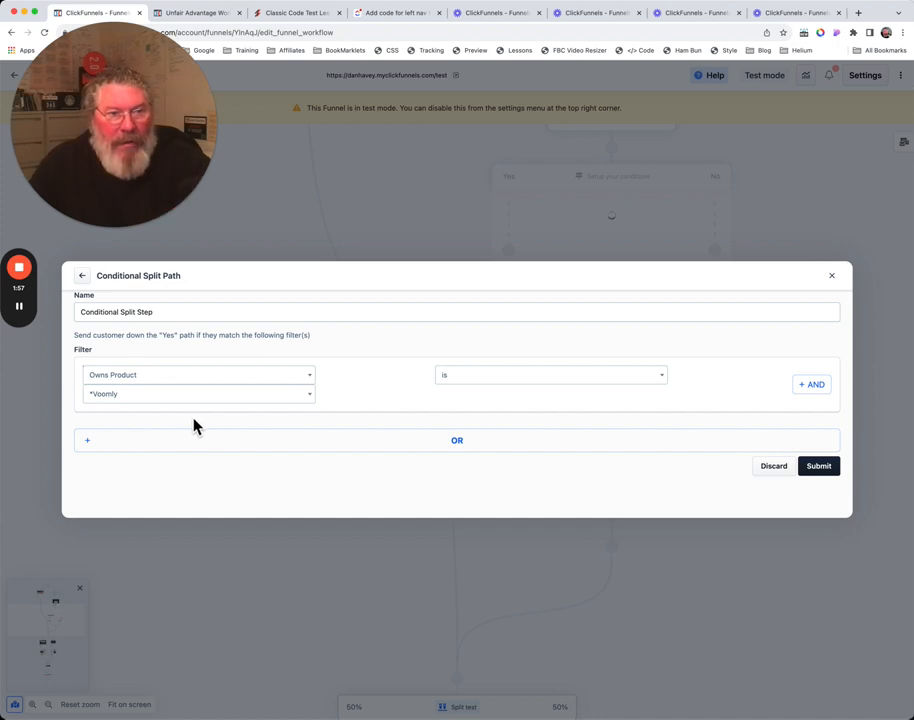
pyautogui.click(198, 390)
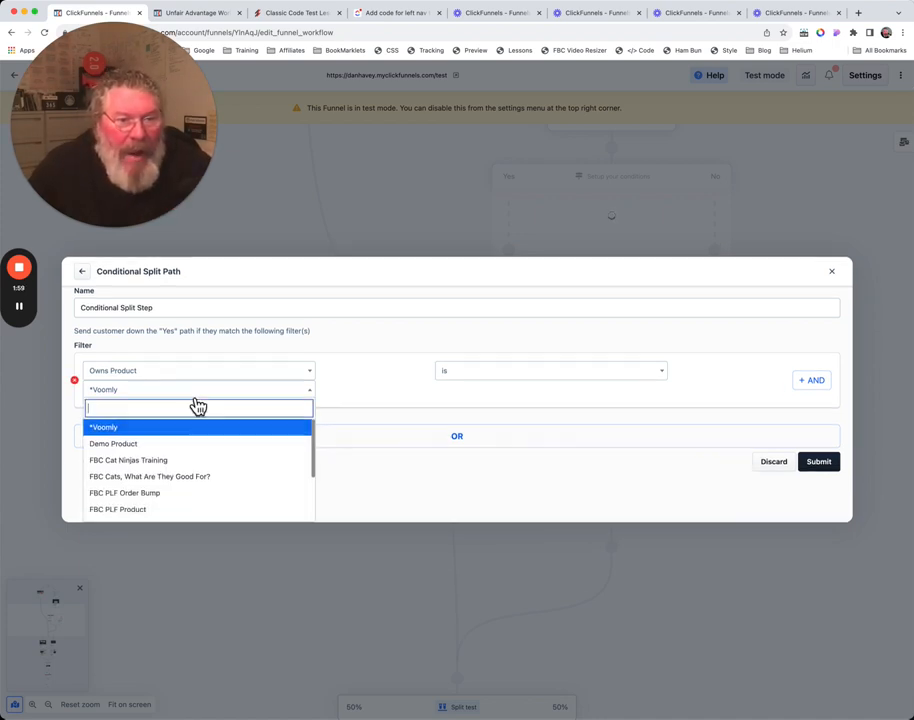
pyautogui.click(124, 492)
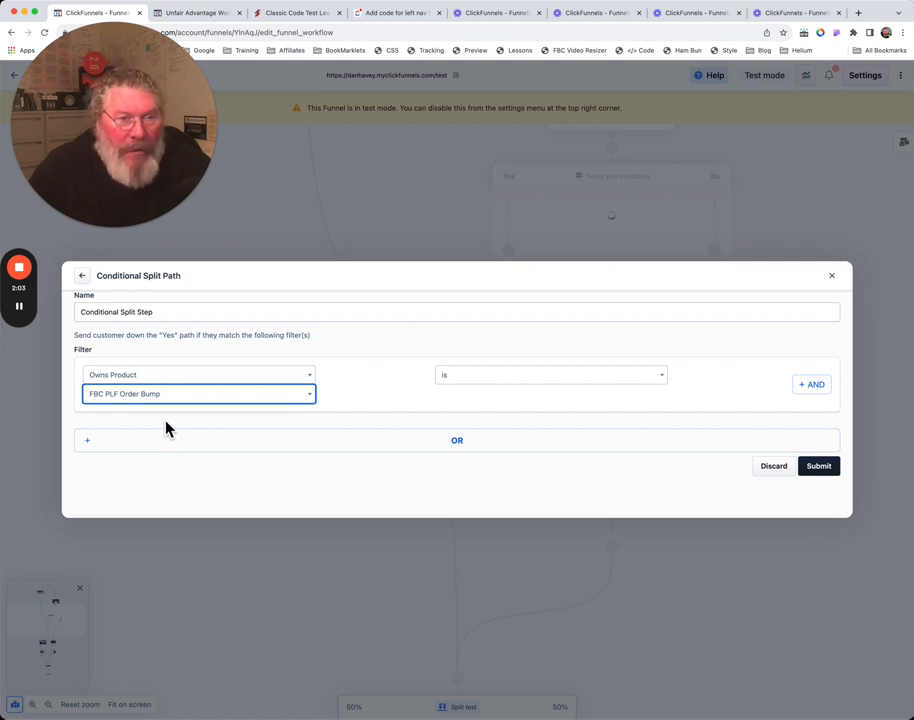
pyautogui.moveTo(228, 424)
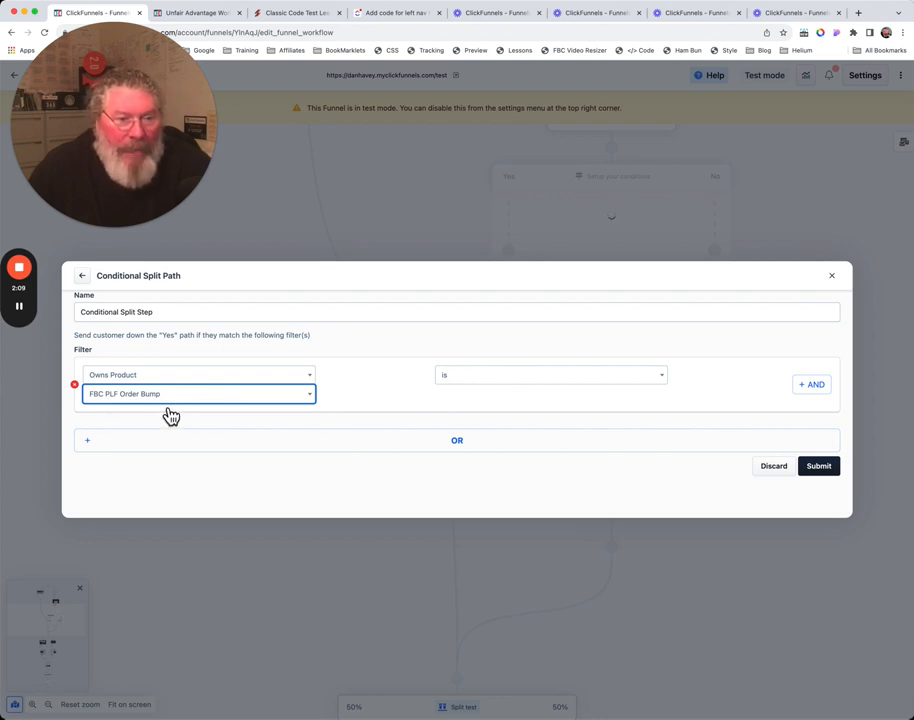
pyautogui.moveTo(486, 388)
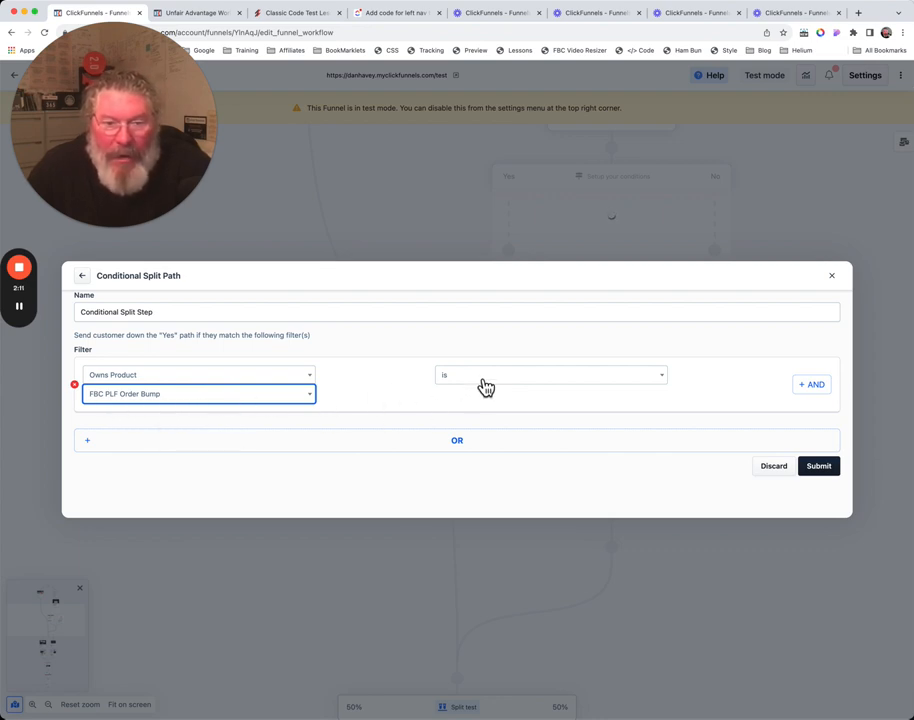
pyautogui.click(550, 374)
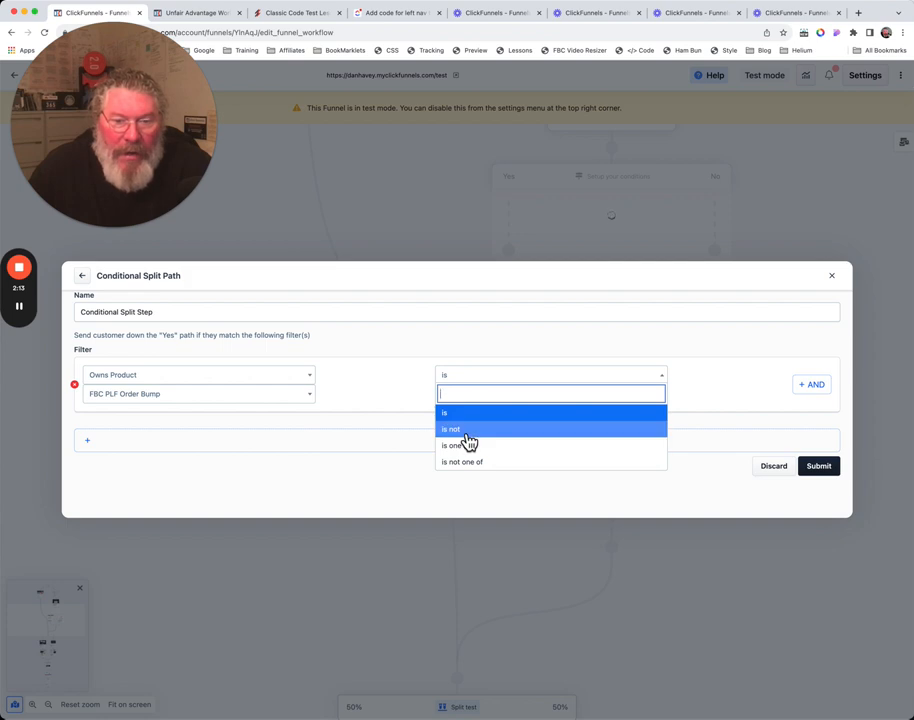
pyautogui.moveTo(470, 444)
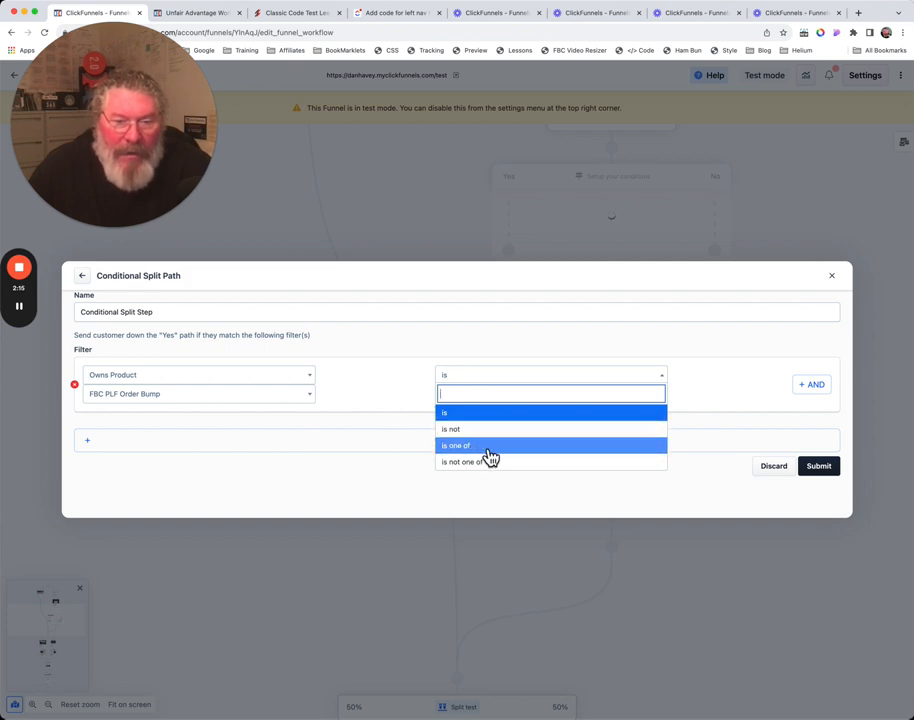
pyautogui.moveTo(496, 462)
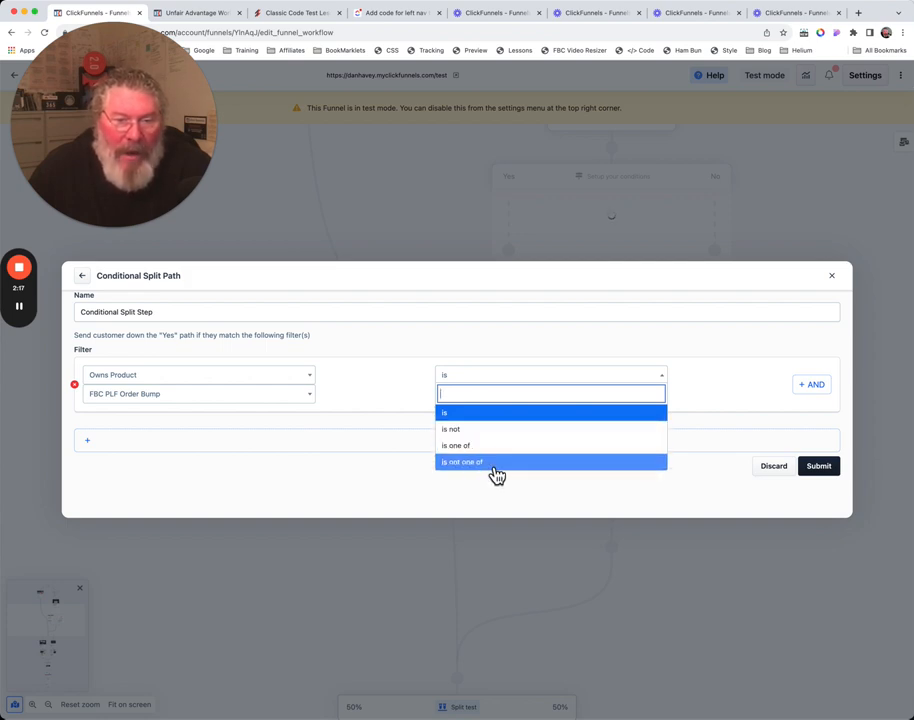
# Set Owns Product 'is one of' with FBC PLF Order Bump as the first value.
pyautogui.click(456, 444)
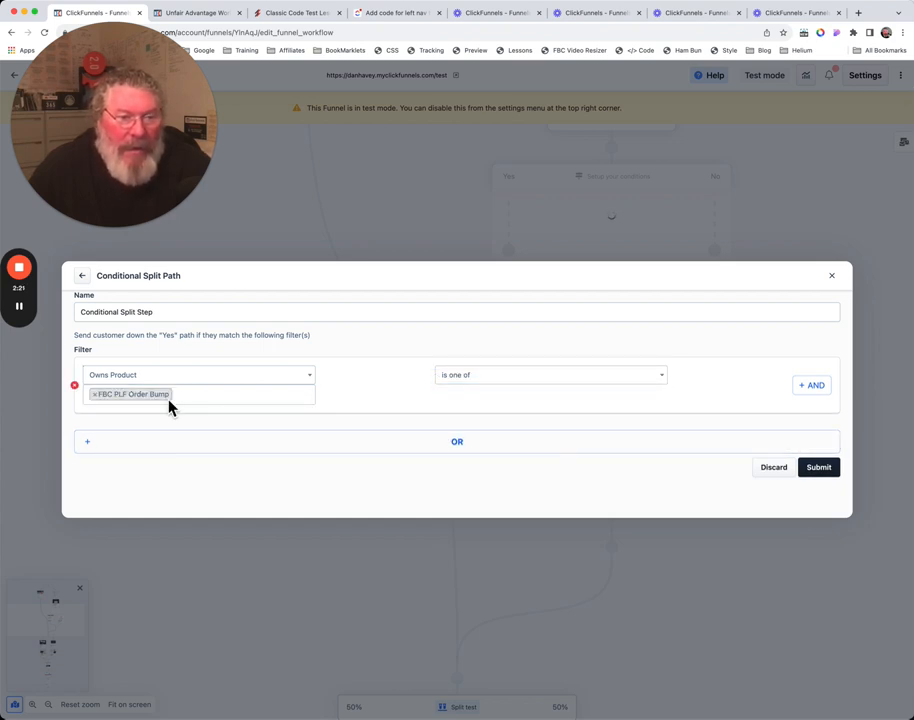
pyautogui.click(200, 392)
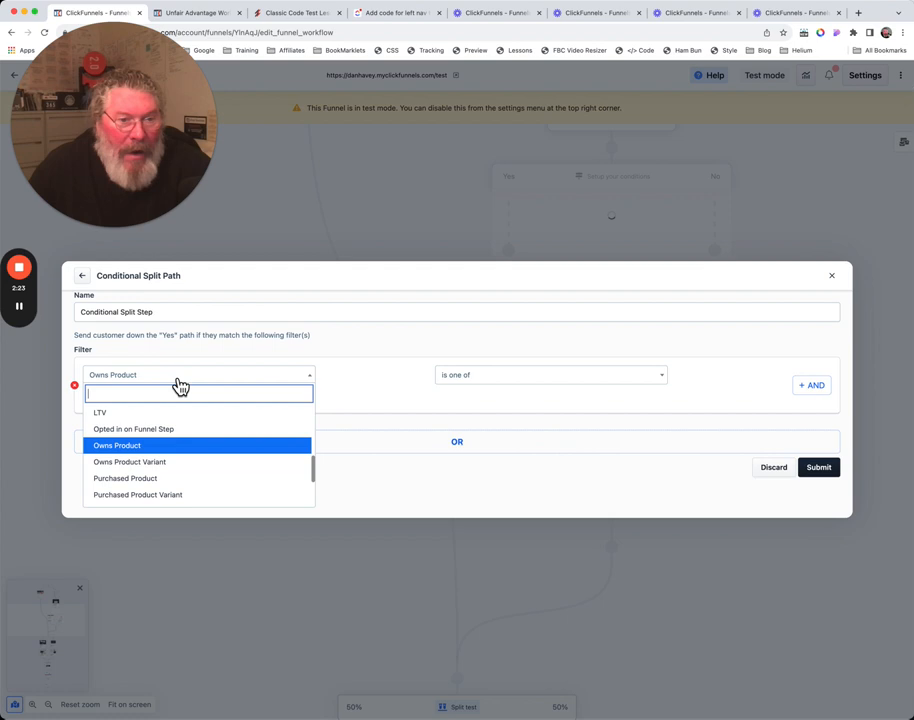
pyautogui.click(132, 428)
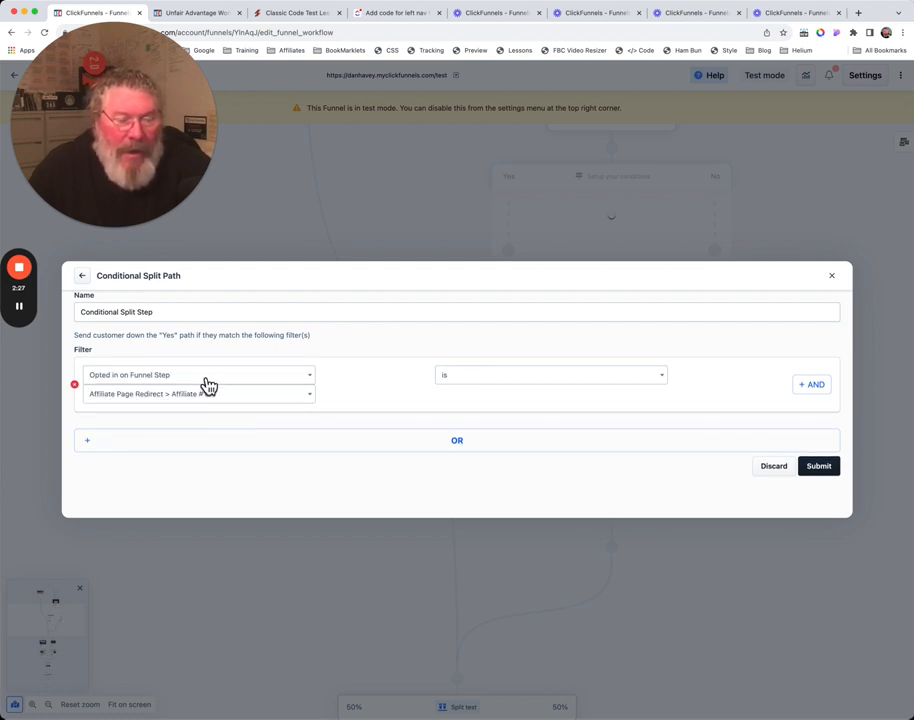
pyautogui.click(200, 374)
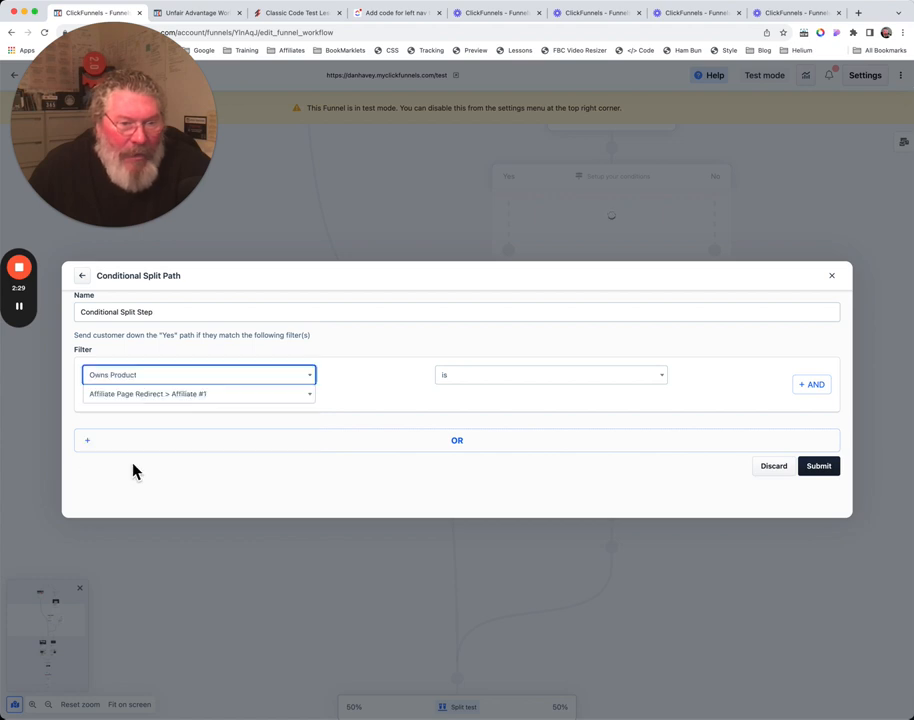
pyautogui.click(198, 392)
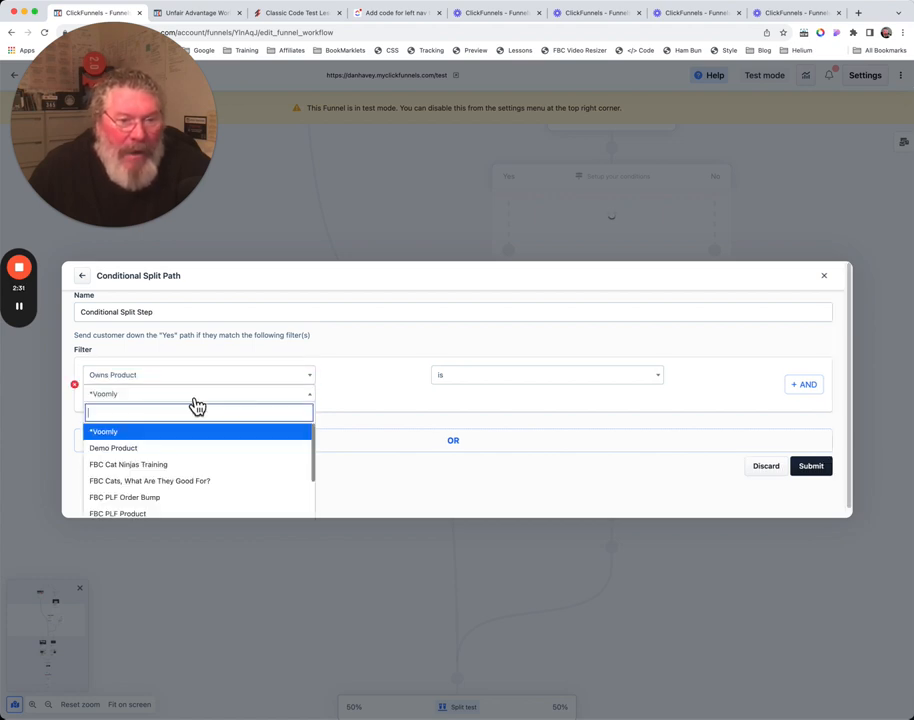
pyautogui.click(124, 496)
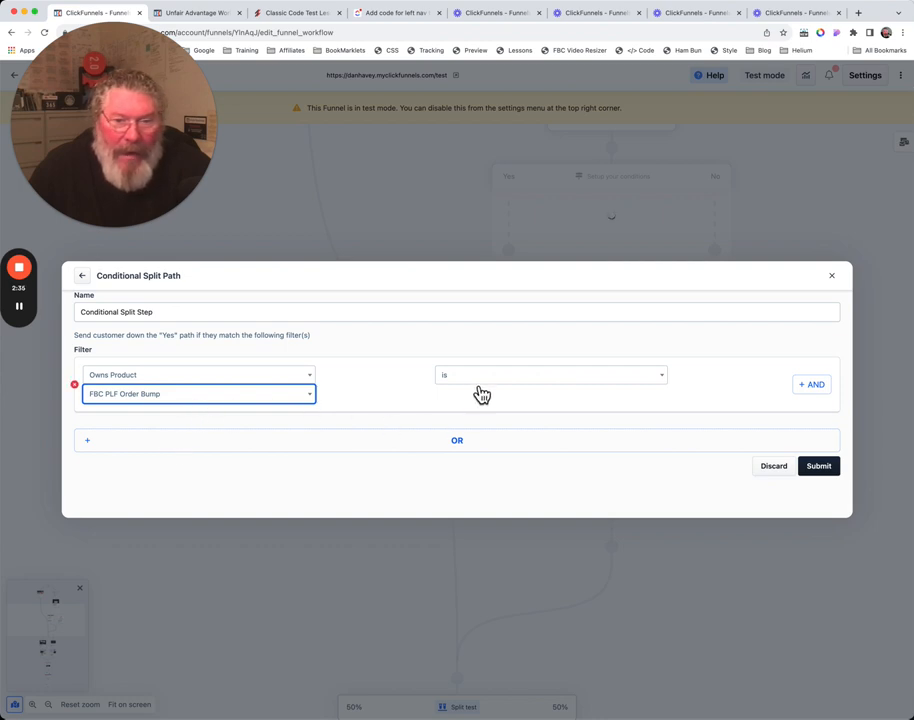
pyautogui.click(550, 374)
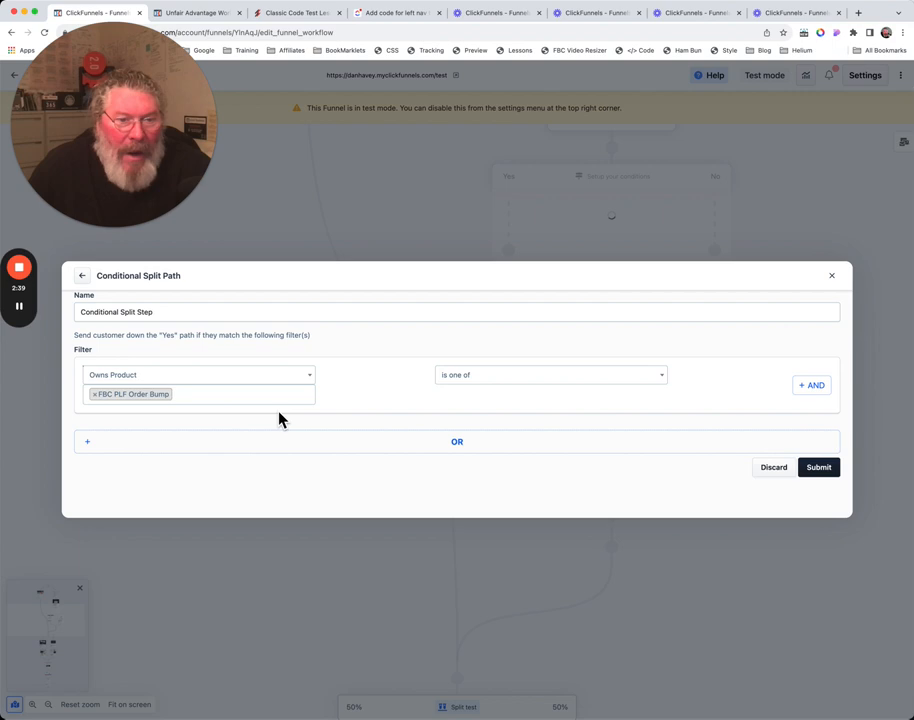
# Add FBC Cats, What Are They Good For? and FBC PLF Product to the matched products.
pyautogui.click(198, 392)
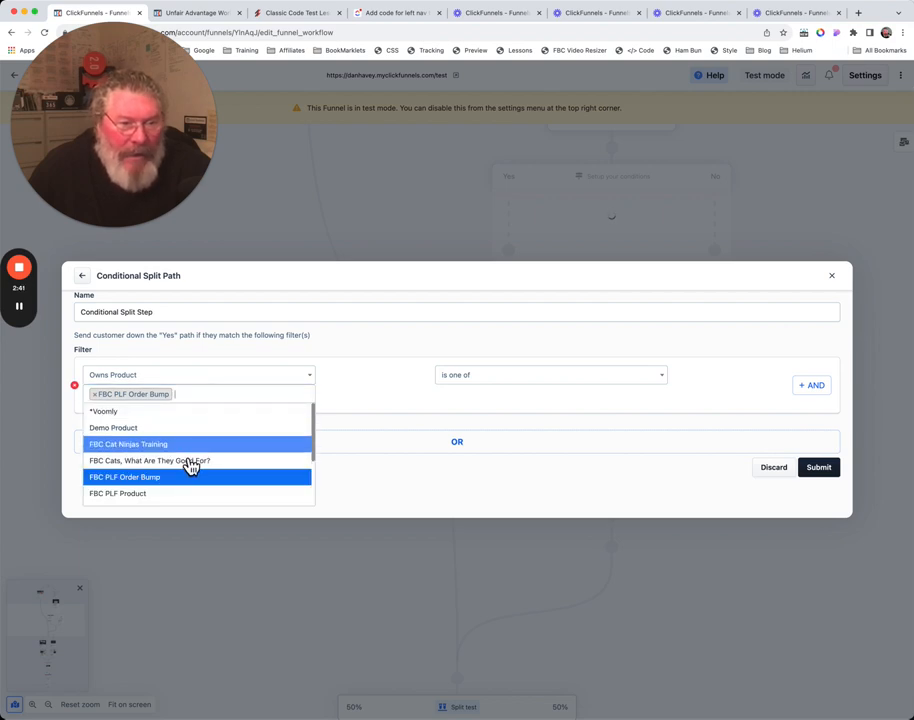
pyautogui.click(150, 460)
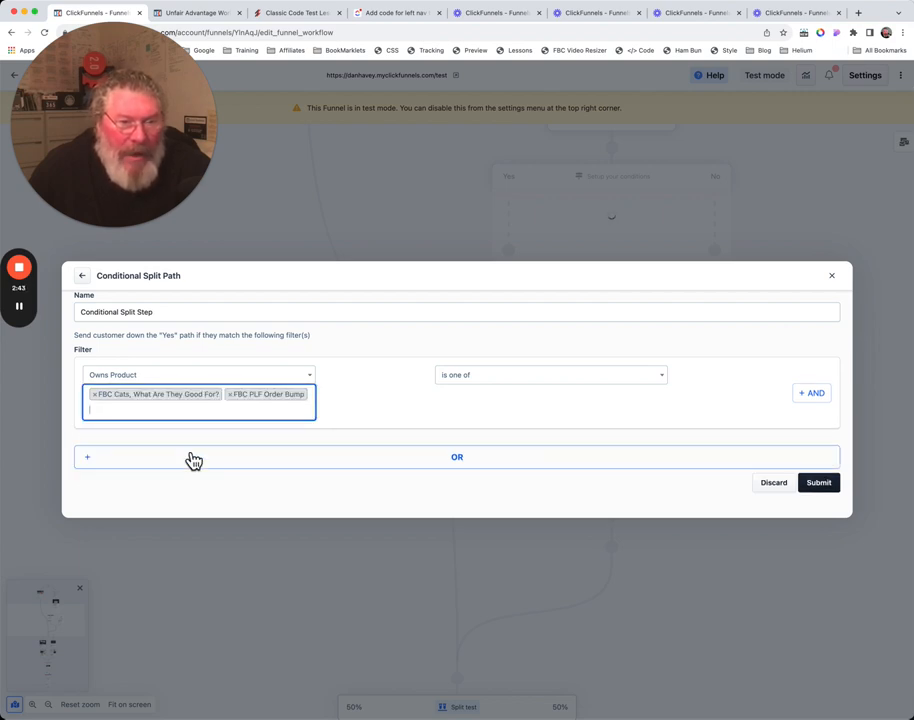
pyautogui.click(200, 410)
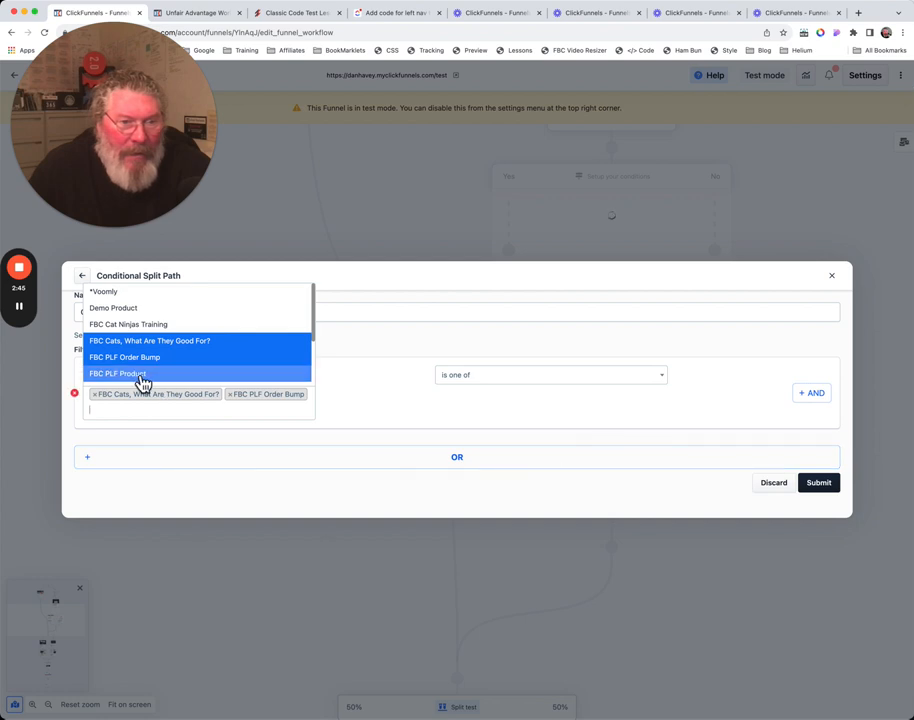
pyautogui.click(118, 374)
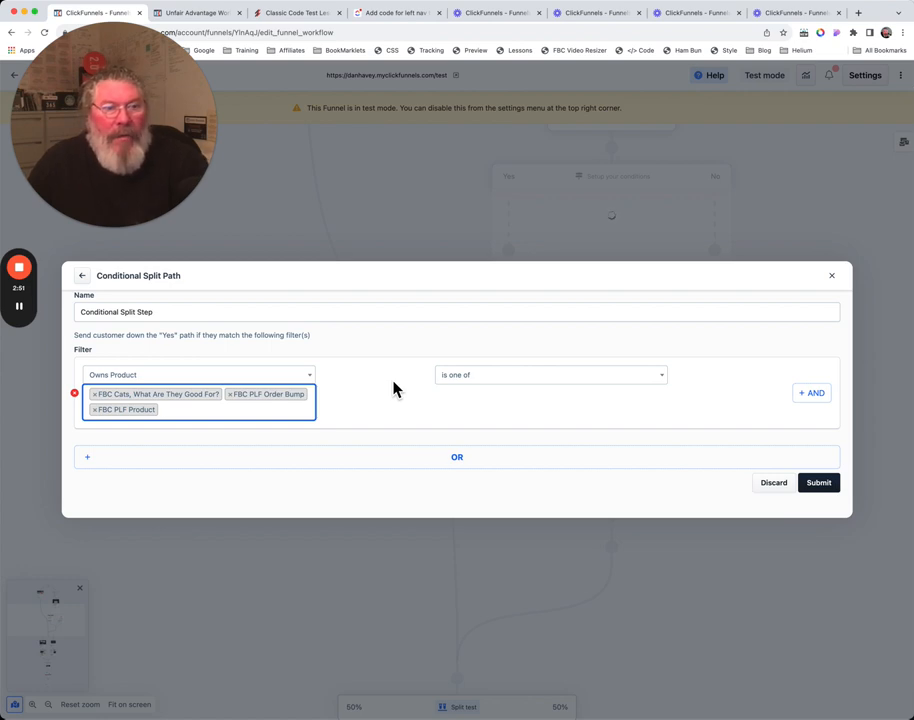
pyautogui.click(198, 374)
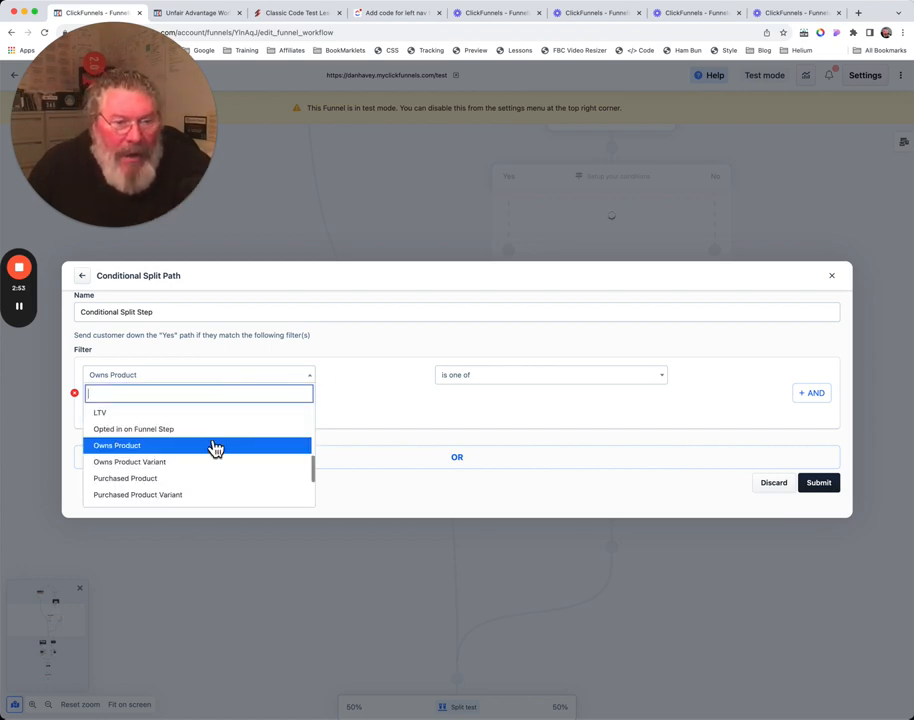
# Set Purchased Product Variant 'is not one of' the cloud variant and Voomly (light).
pyautogui.scroll(-3)
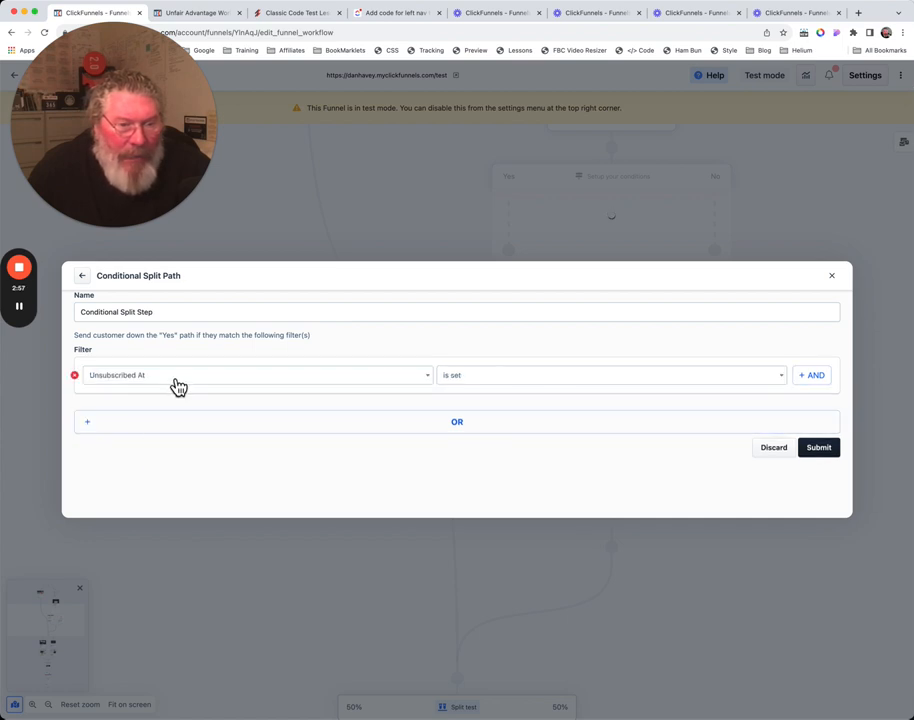
pyautogui.click(256, 376)
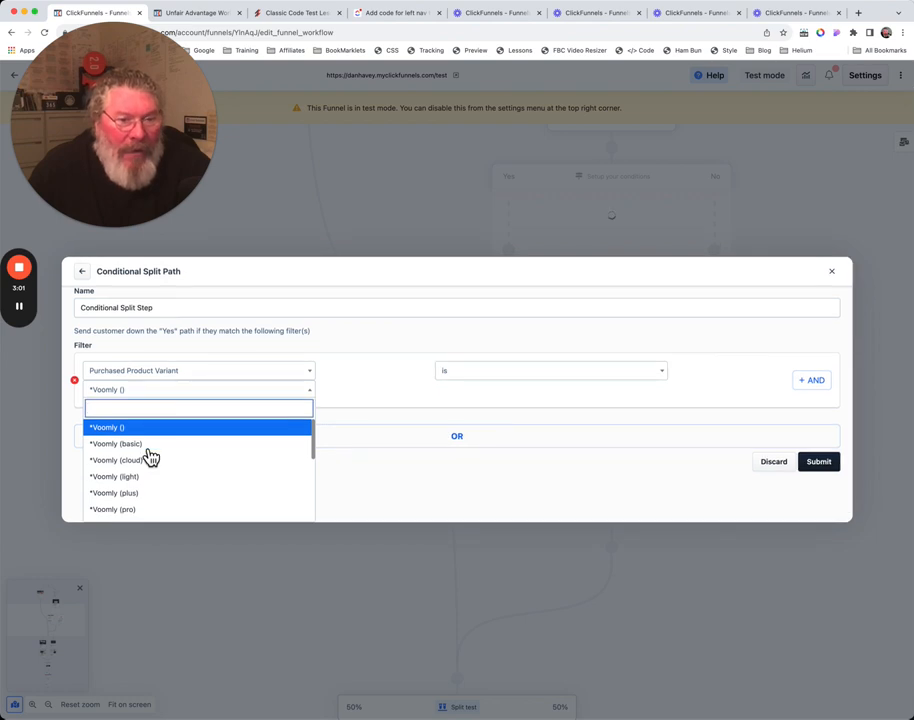
pyautogui.click(118, 460)
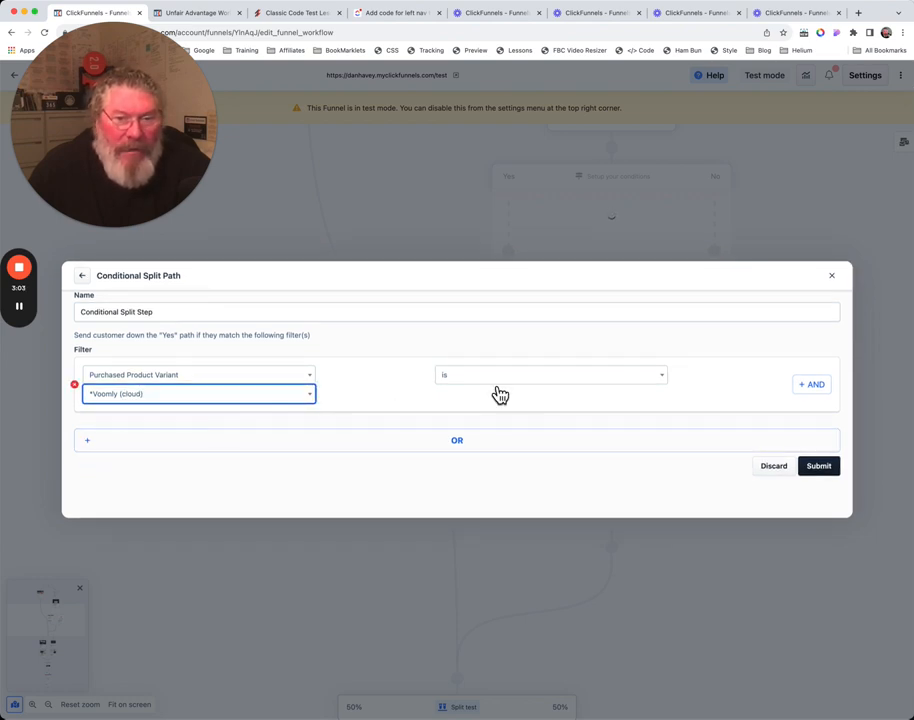
pyautogui.click(550, 374)
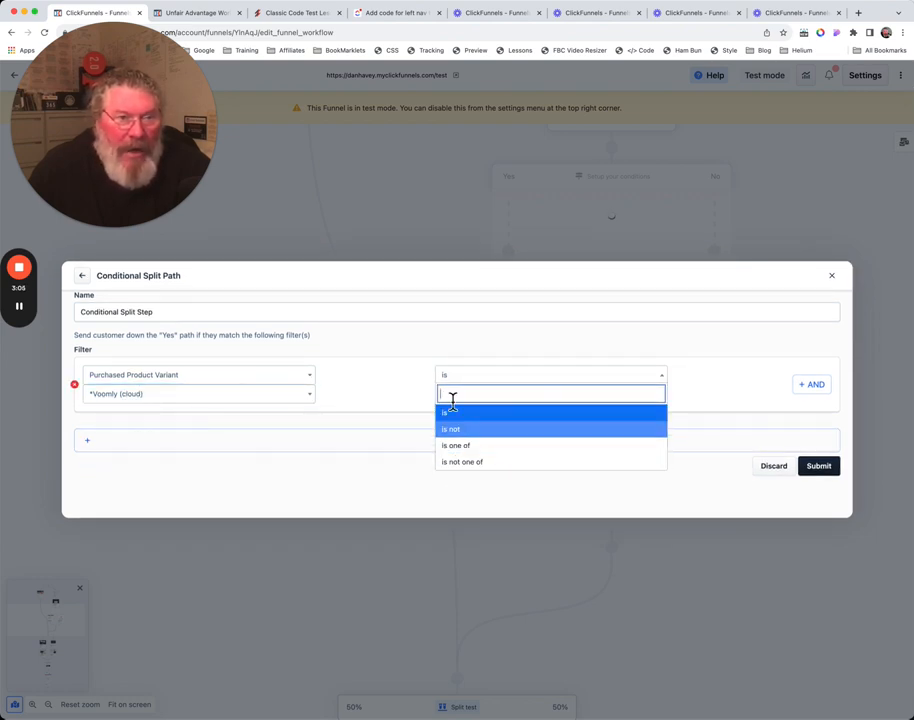
pyautogui.moveTo(464, 444)
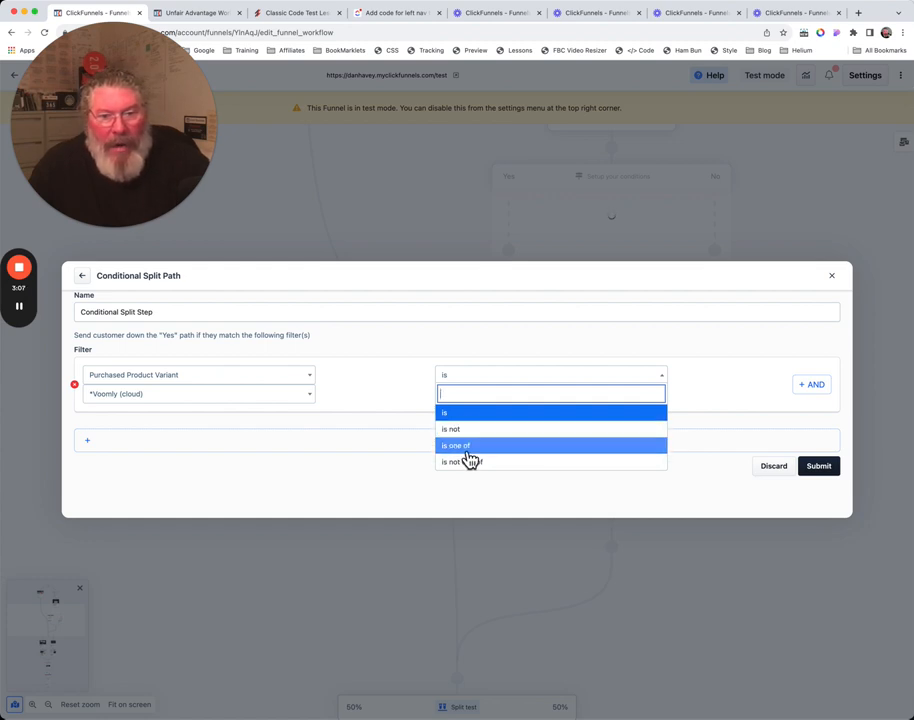
pyautogui.moveTo(470, 460)
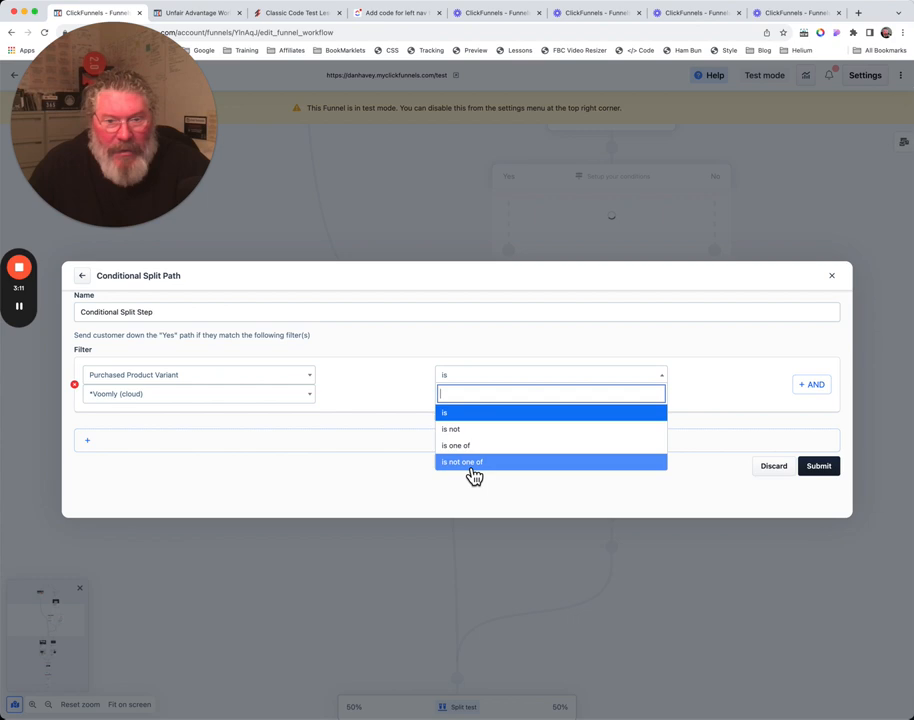
pyautogui.moveTo(480, 476)
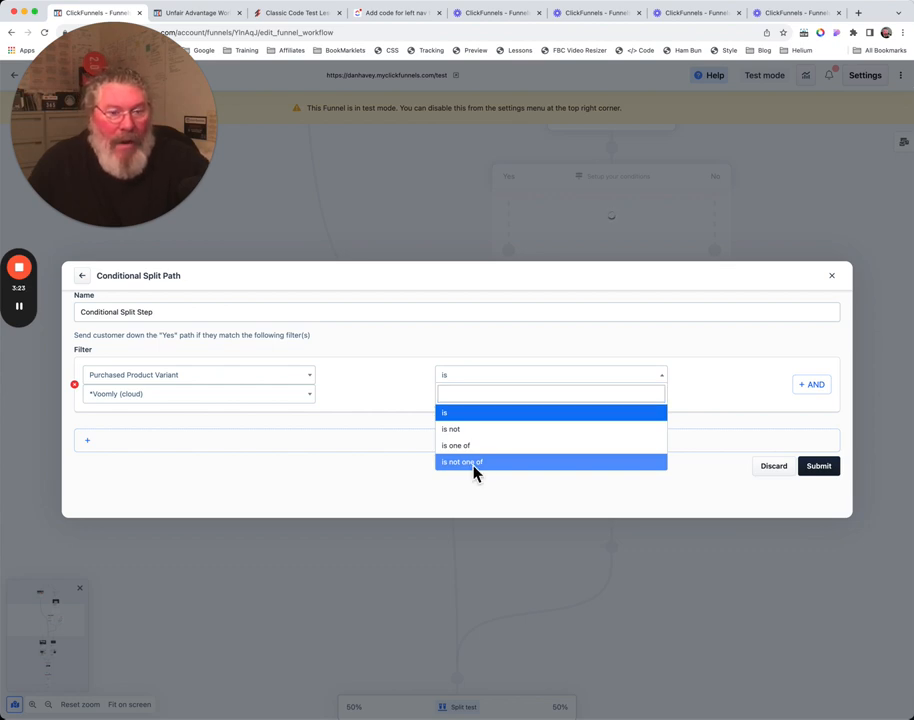
pyautogui.click(462, 460)
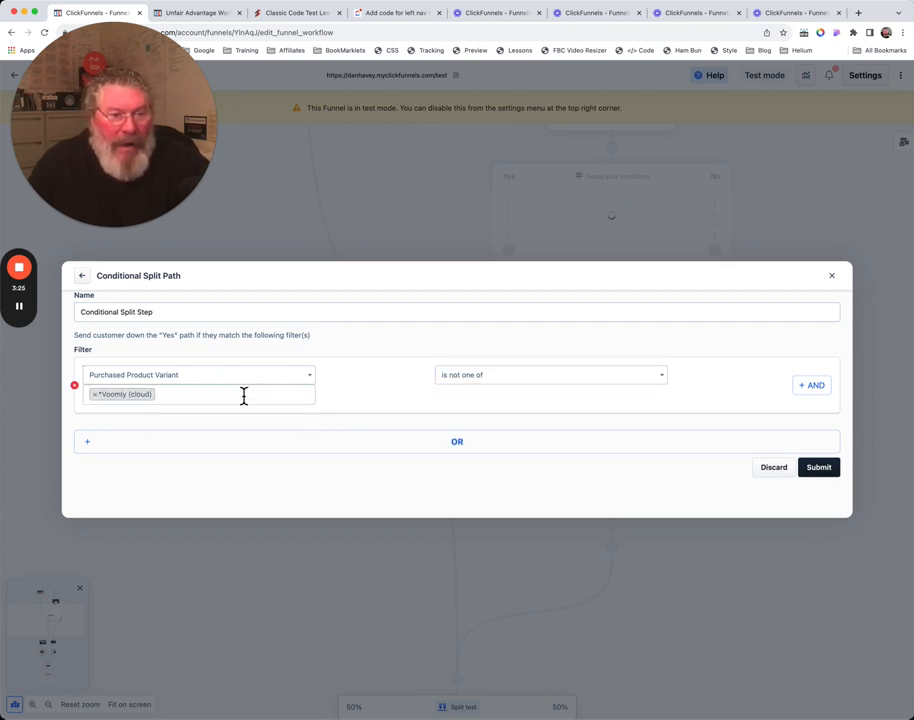
pyautogui.write('Voomly (light)')
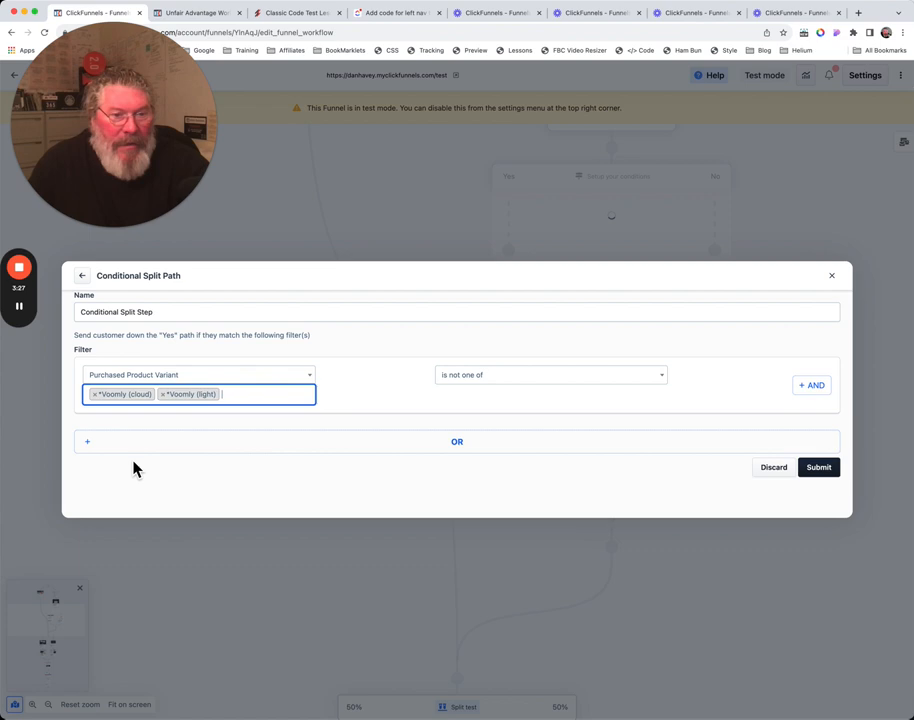
pyautogui.moveTo(220, 430)
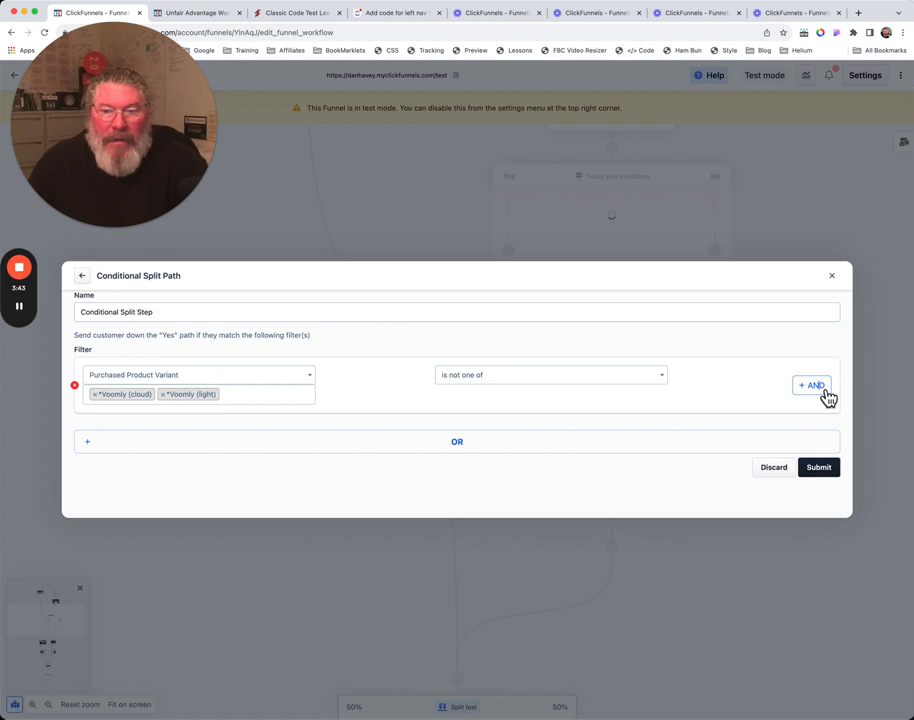
# Add an AND condition checking Last Activity 'is on or before' a date.
pyautogui.click(812, 384)
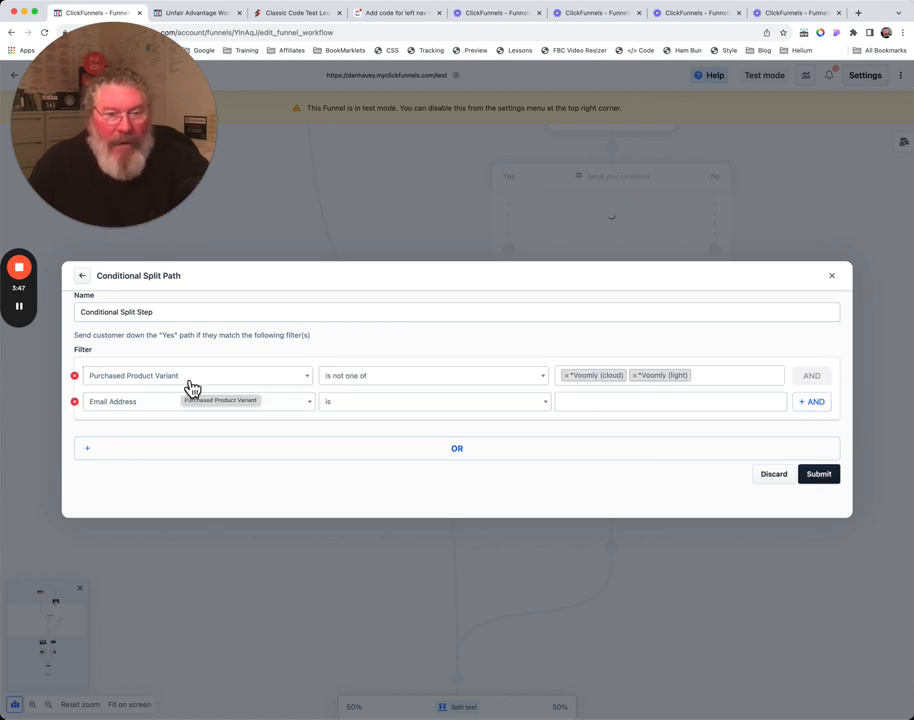
pyautogui.moveTo(590, 390)
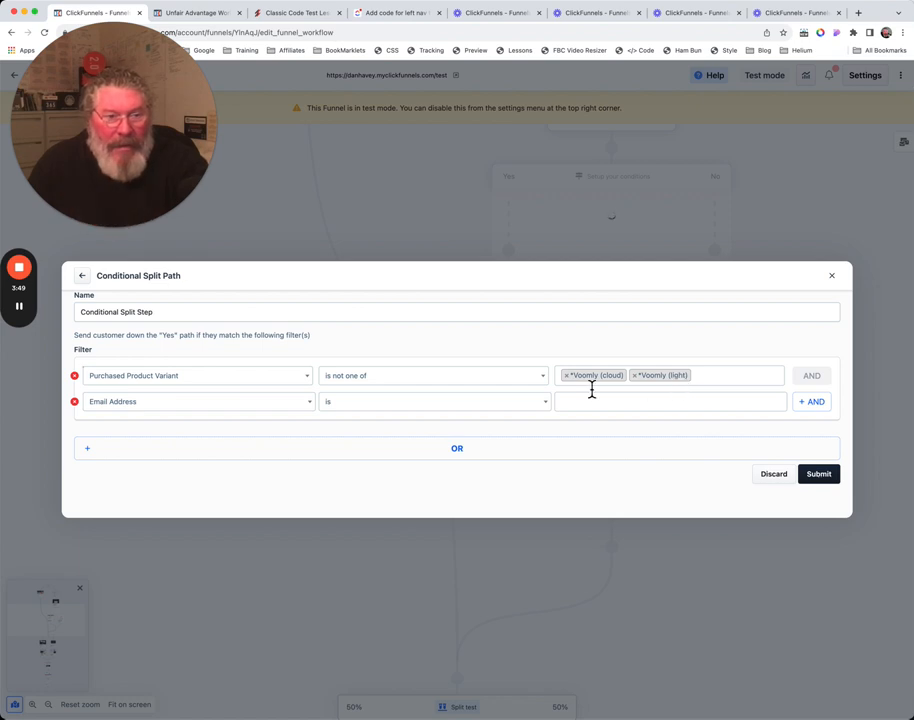
pyautogui.click(196, 400)
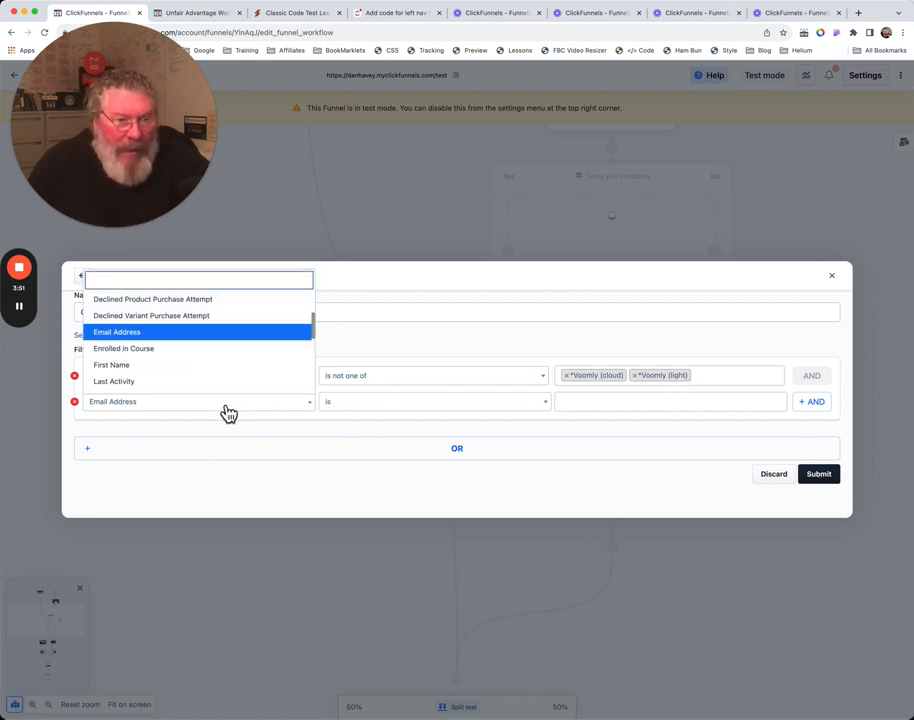
pyautogui.click(112, 380)
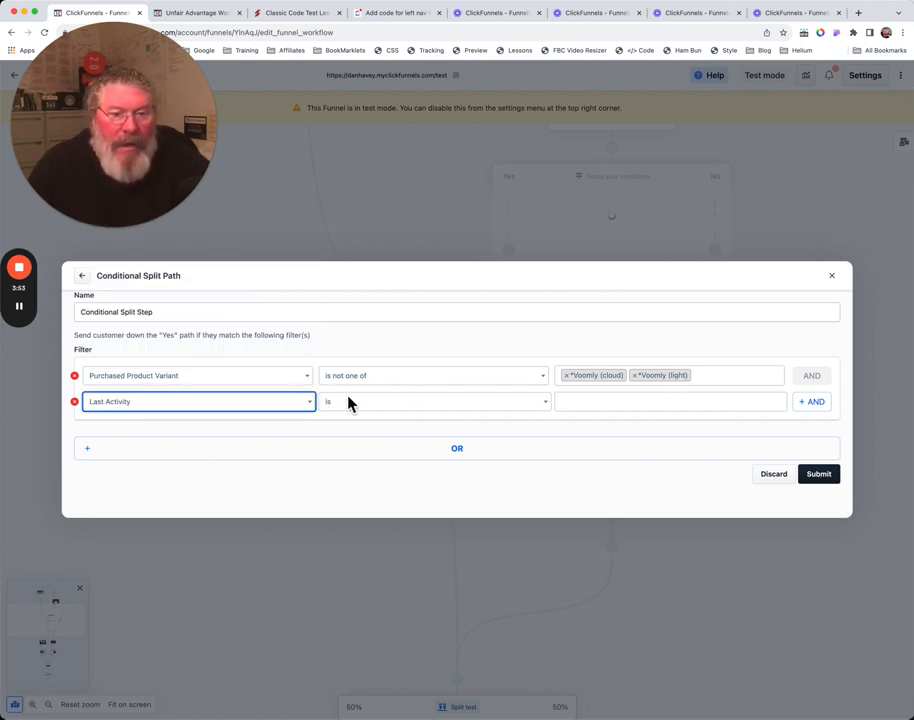
pyautogui.click(432, 400)
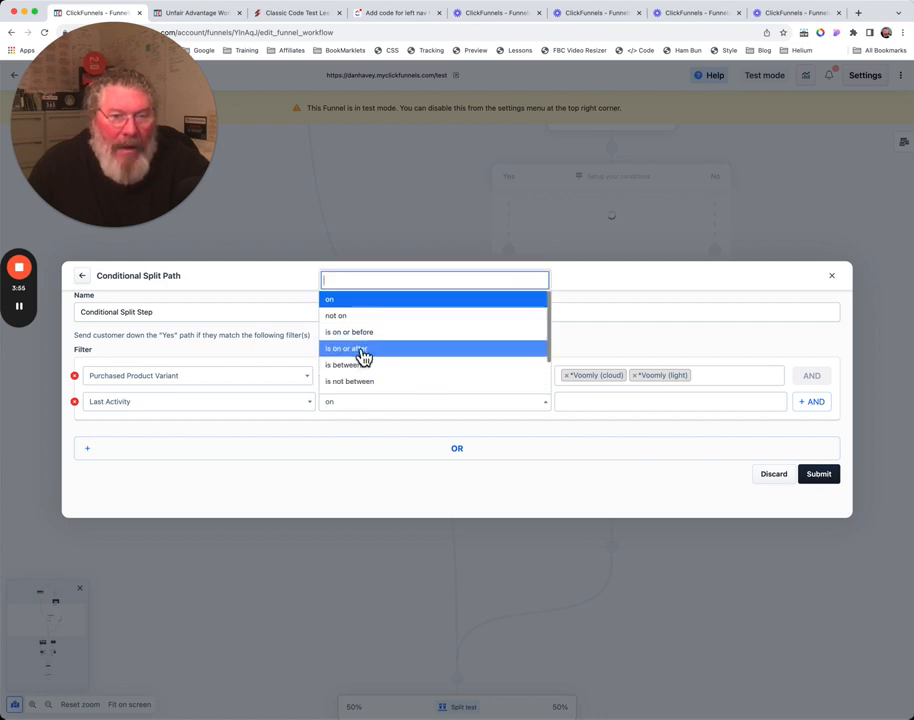
pyautogui.moveTo(380, 392)
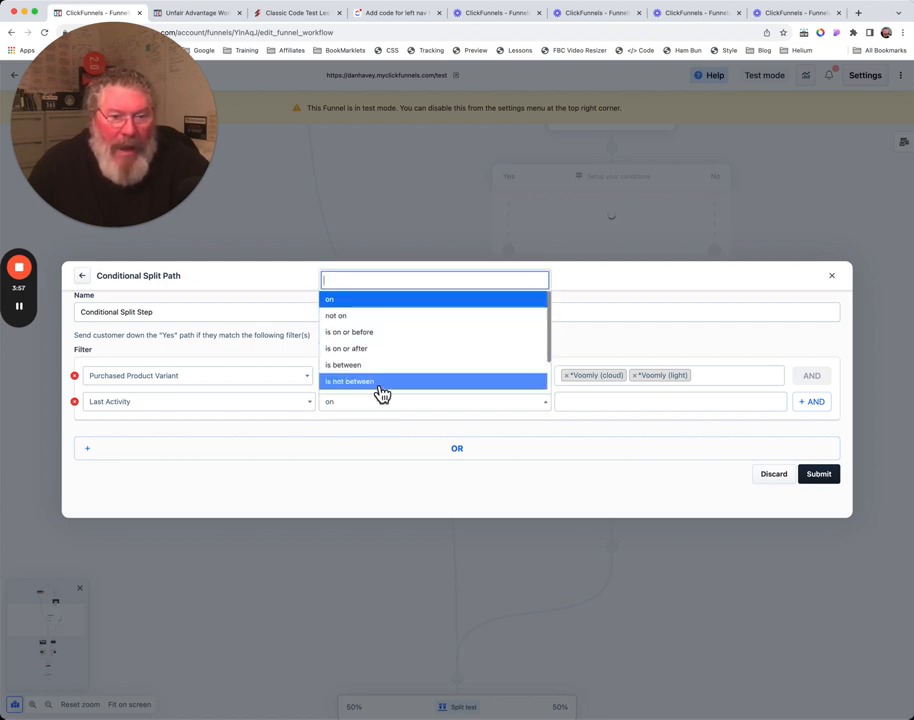
pyautogui.moveTo(348, 316)
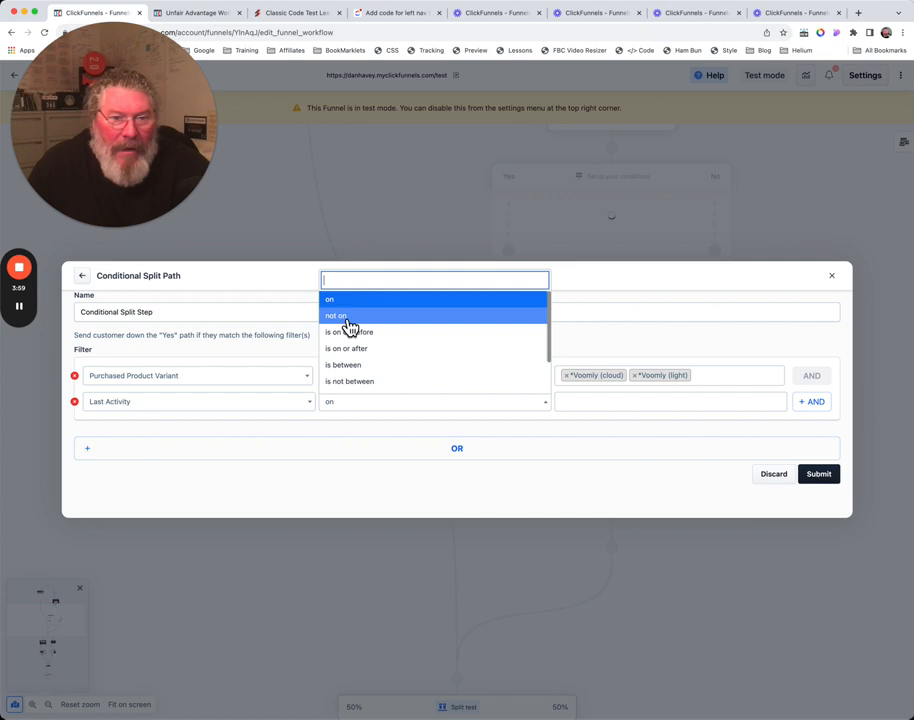
pyautogui.click(352, 332)
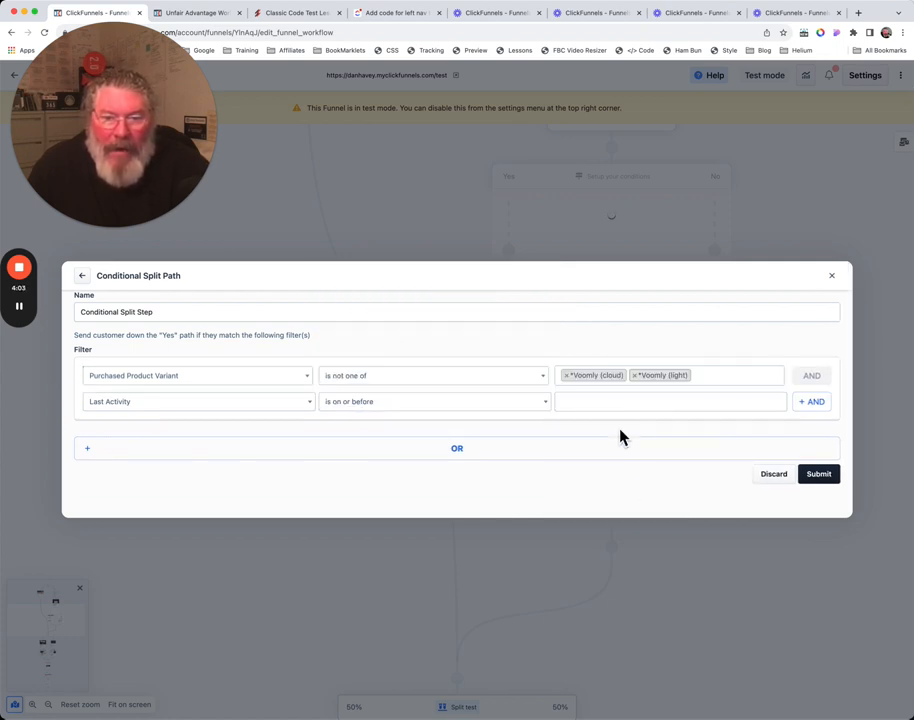
pyautogui.click(670, 386)
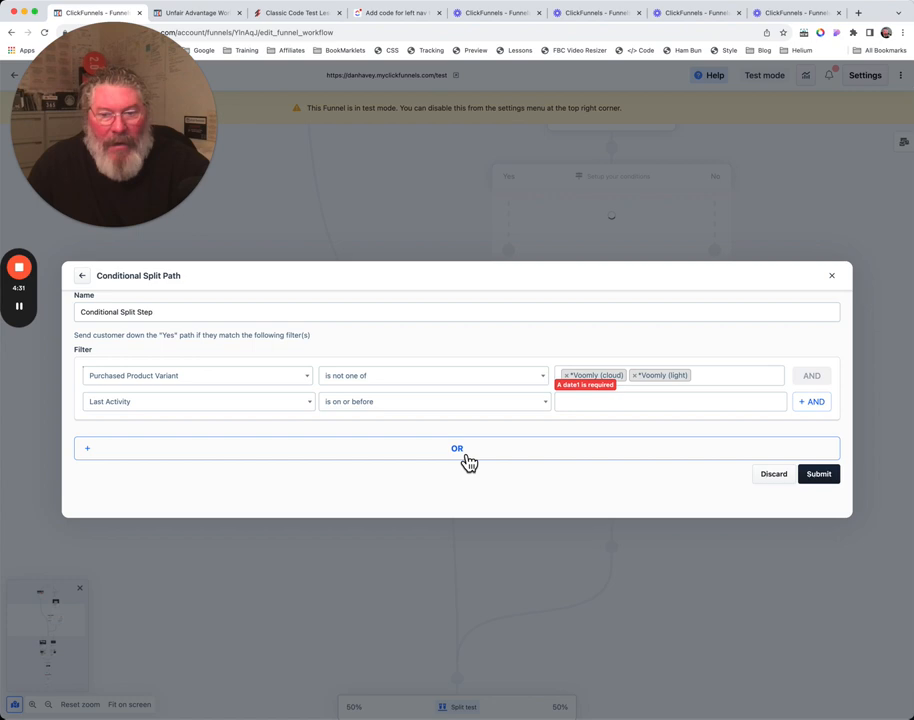
pyautogui.moveTo(100, 462)
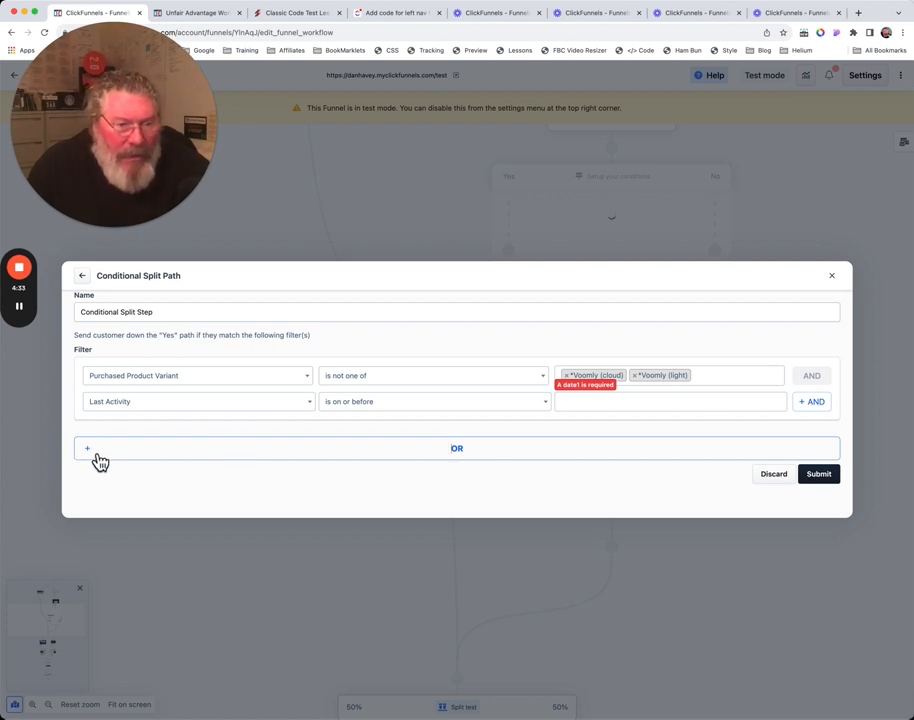
pyautogui.moveTo(462, 456)
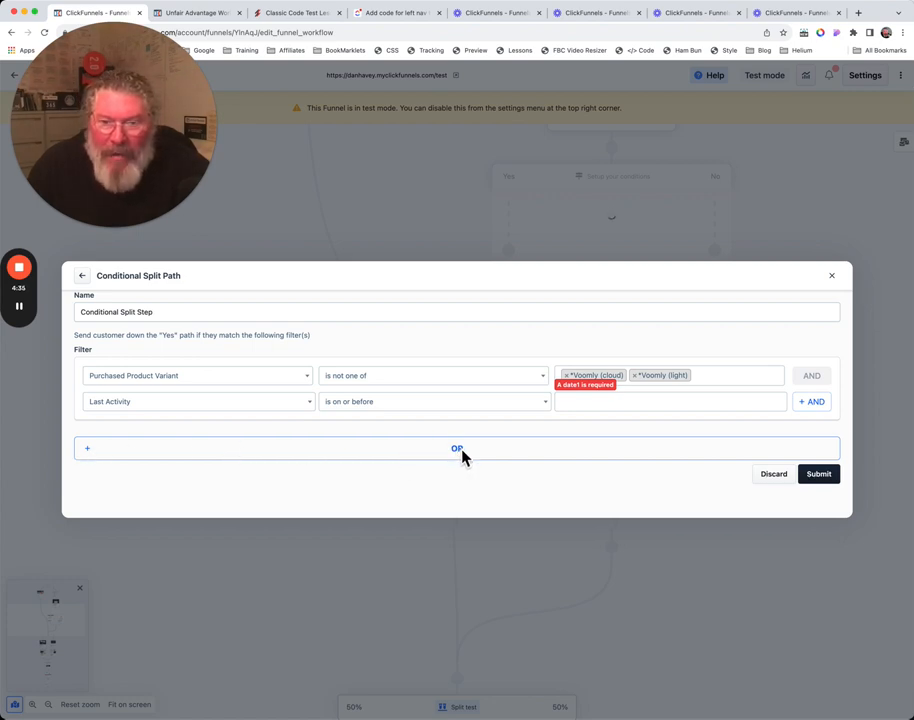
# Pick a November 2023 cutoff date for Last Activity and start a new OR filter group.
pyautogui.click(670, 386)
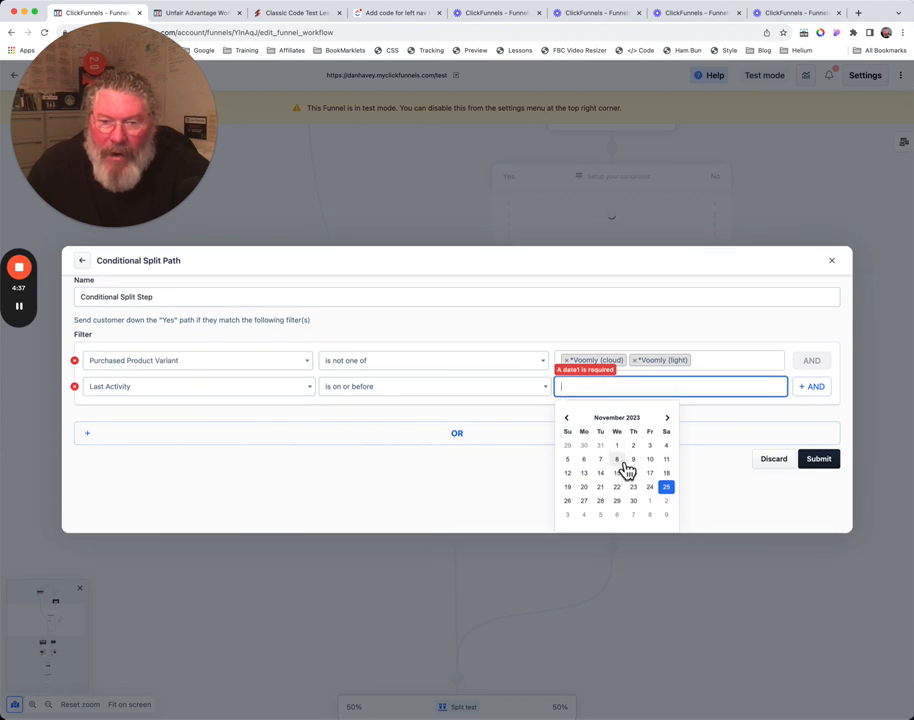
pyautogui.click(616, 458)
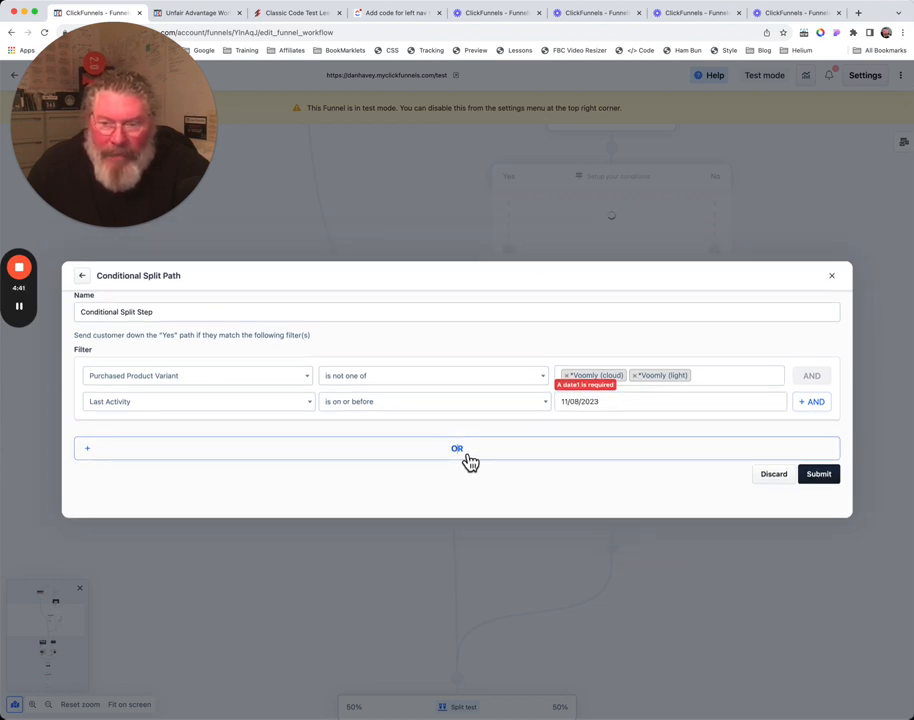
pyautogui.click(456, 448)
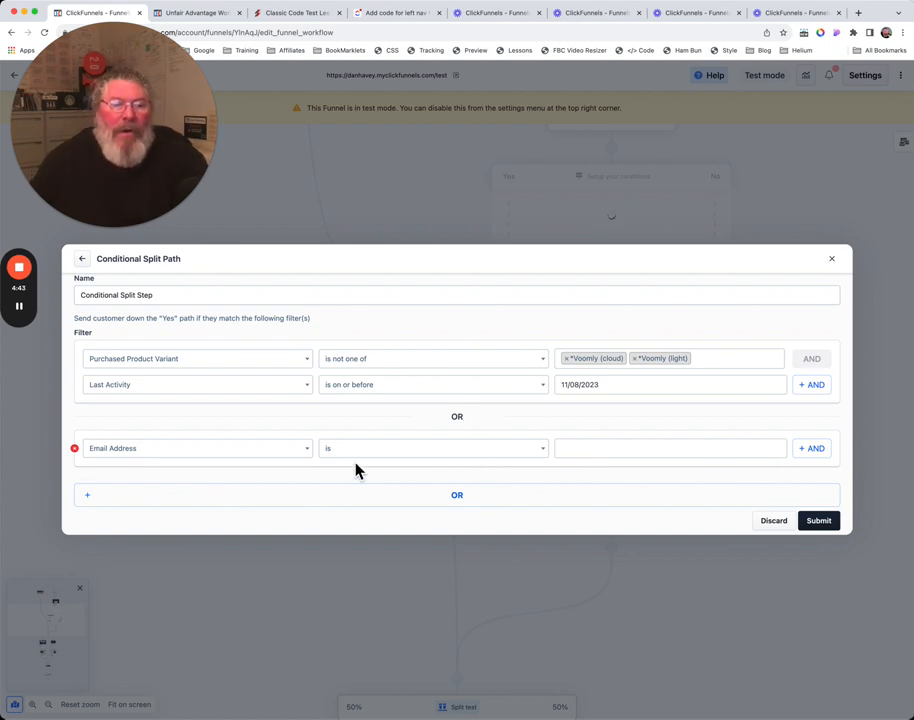
# Switch the OR group's filter field from Email Address to Last Activity.
pyautogui.click(196, 448)
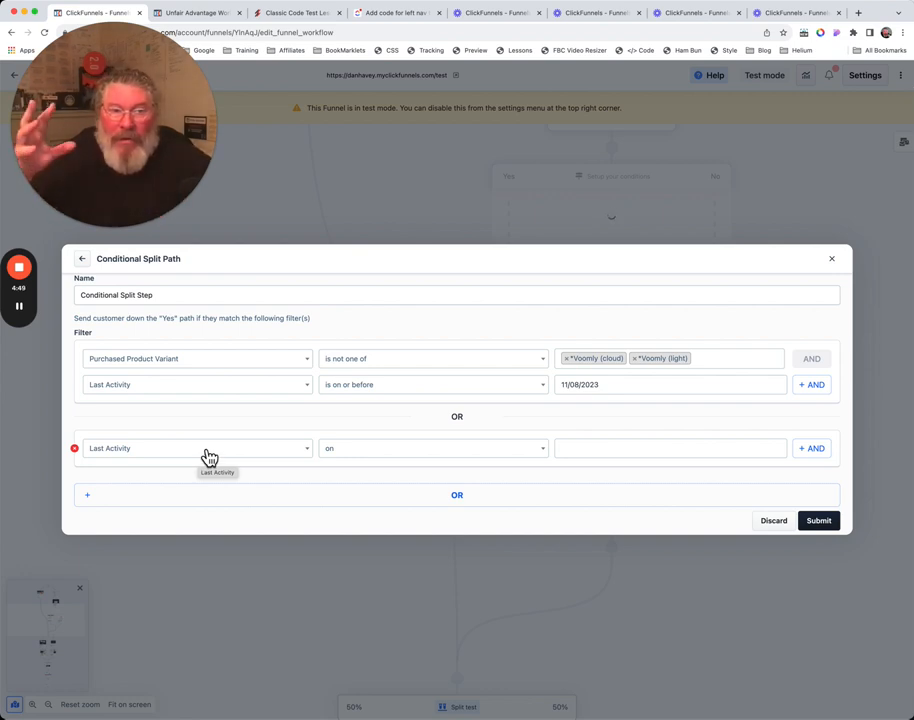
pyautogui.click(196, 358)
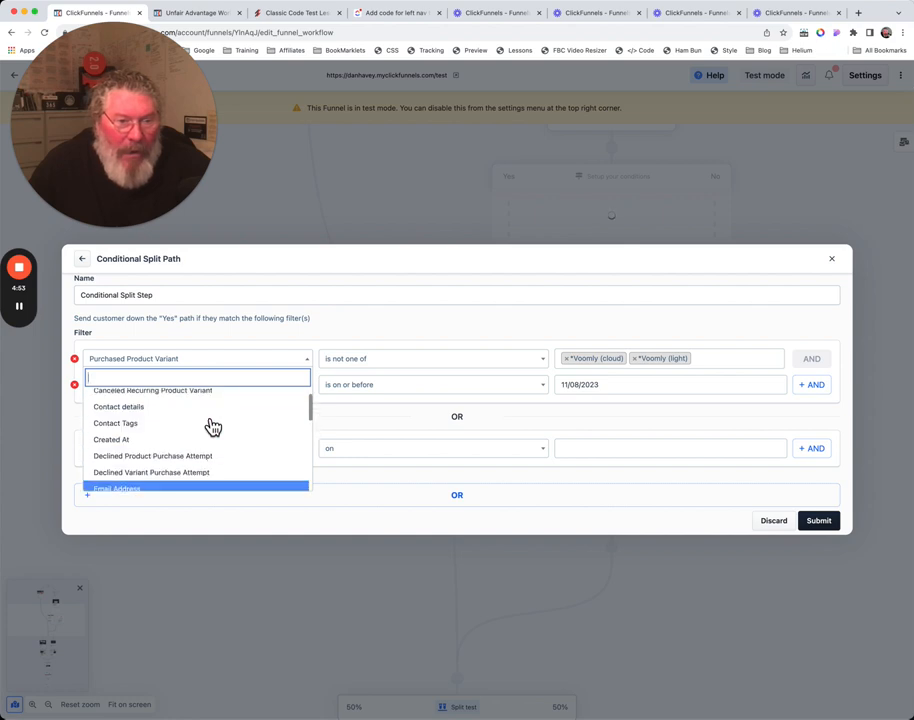
pyautogui.scroll(-3)
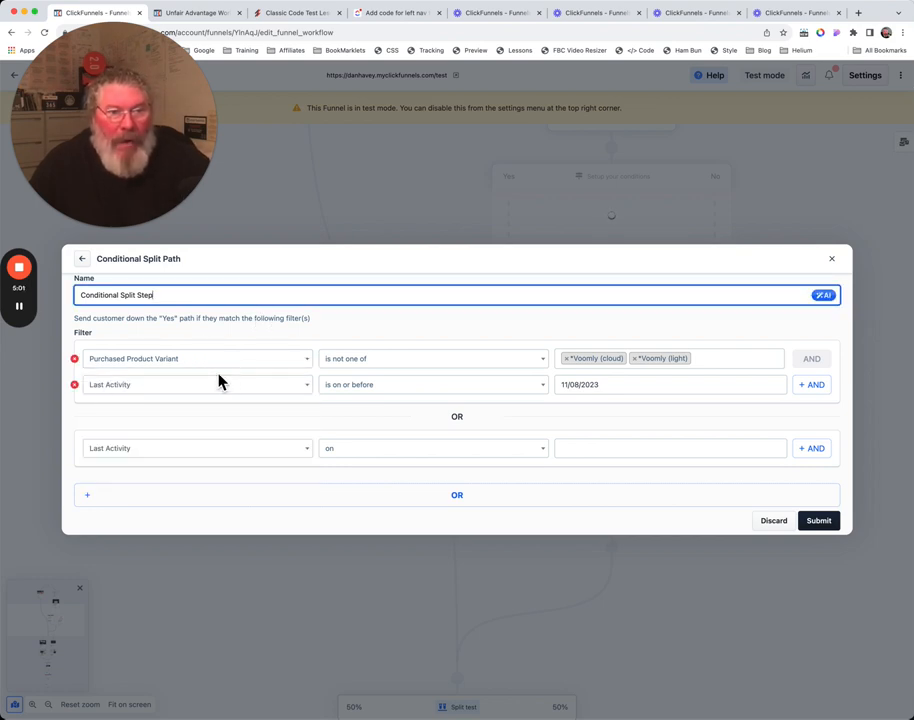
pyautogui.moveTo(180, 390)
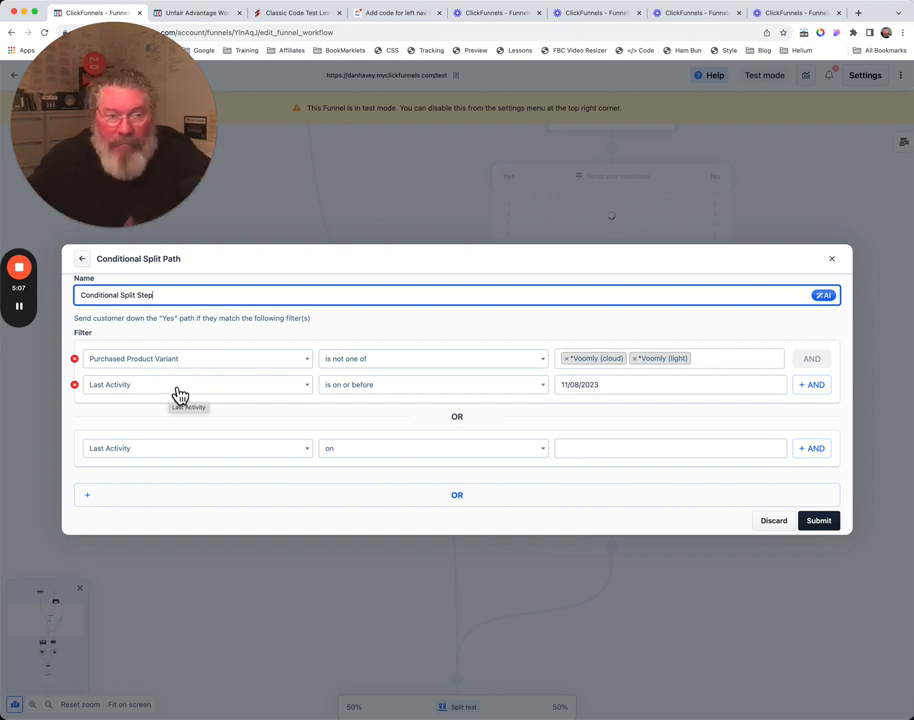
pyautogui.moveTo(212, 392)
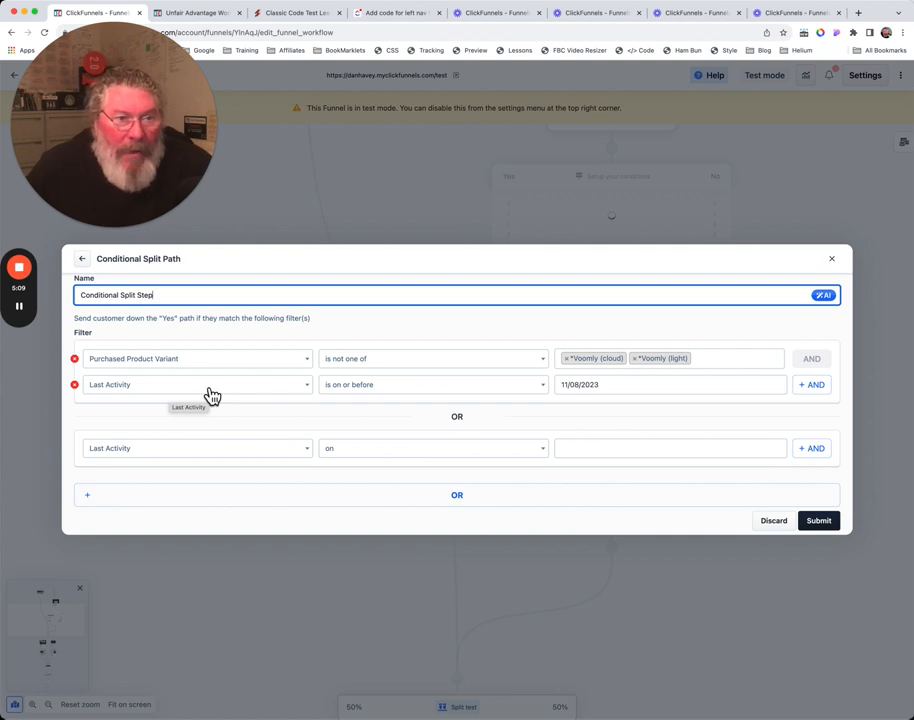